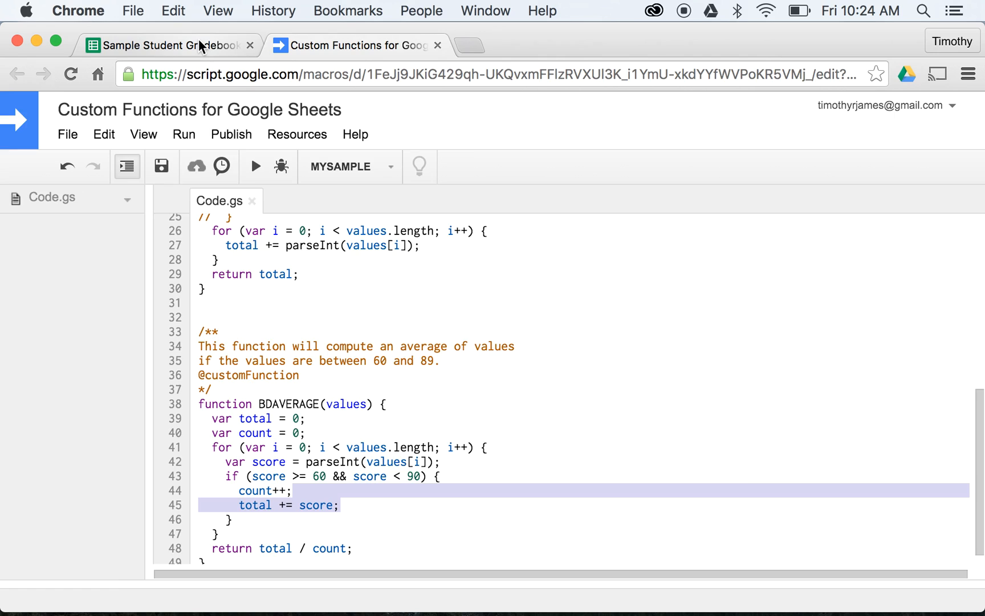
Step: Inspect the BDAVERAGE formula in gradebook cell E2 without changing it
click(167, 44)
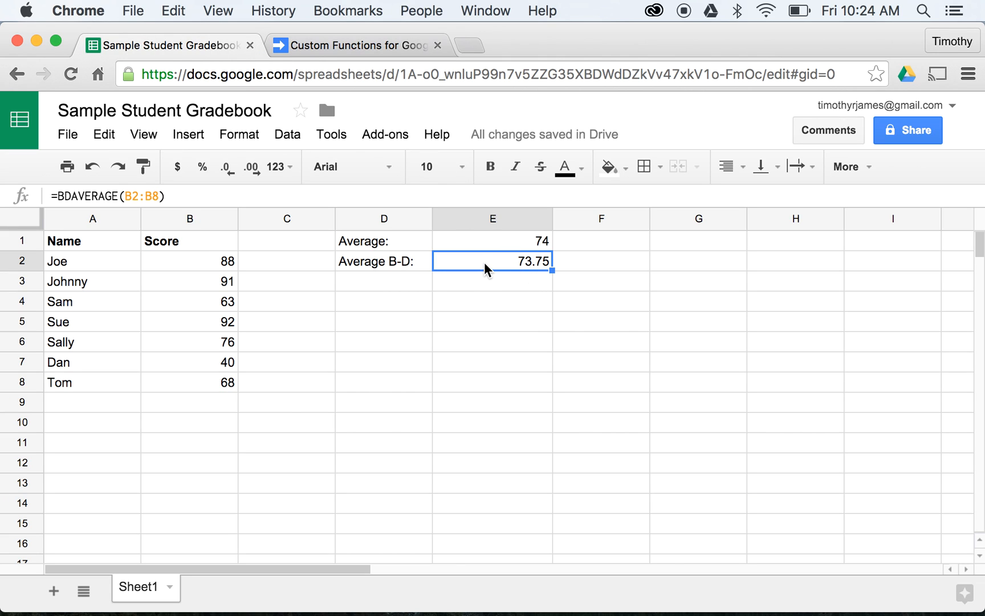
double_click(492, 261)
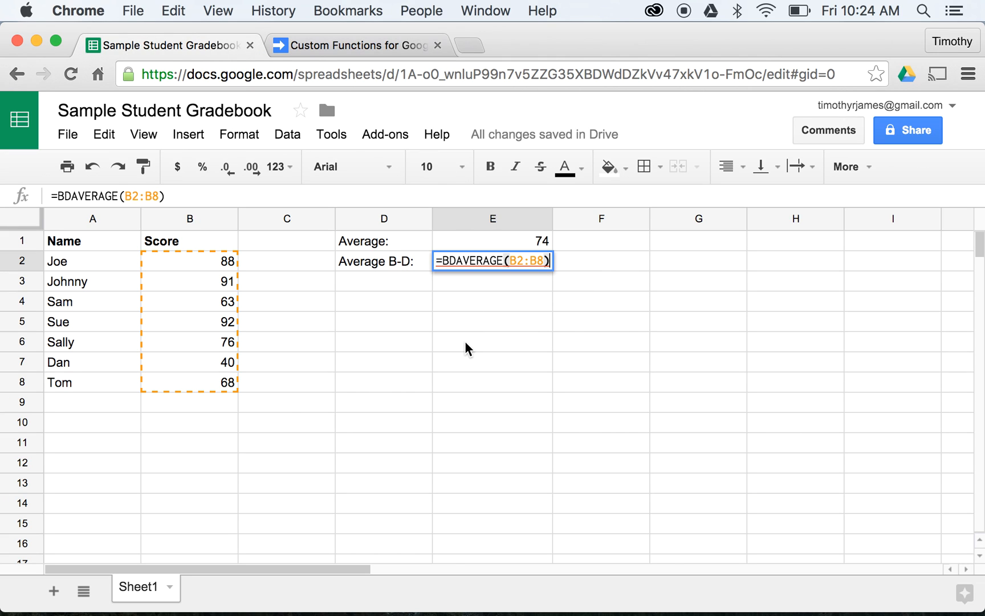
click(358, 44)
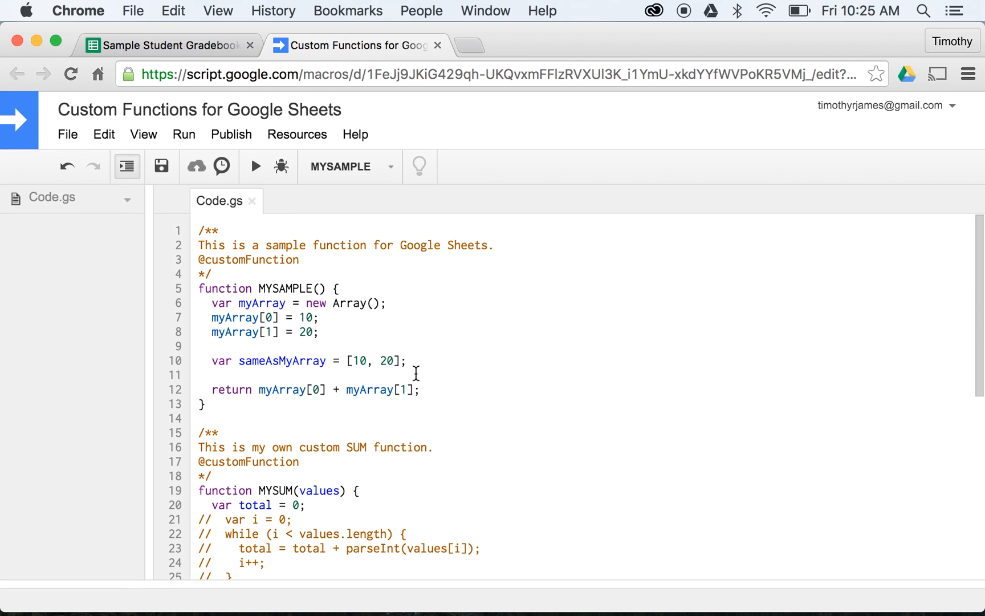
Step: Add an empty function onOpen() { } below BDAVERAGE in Code.gs
scroll(down, 3)
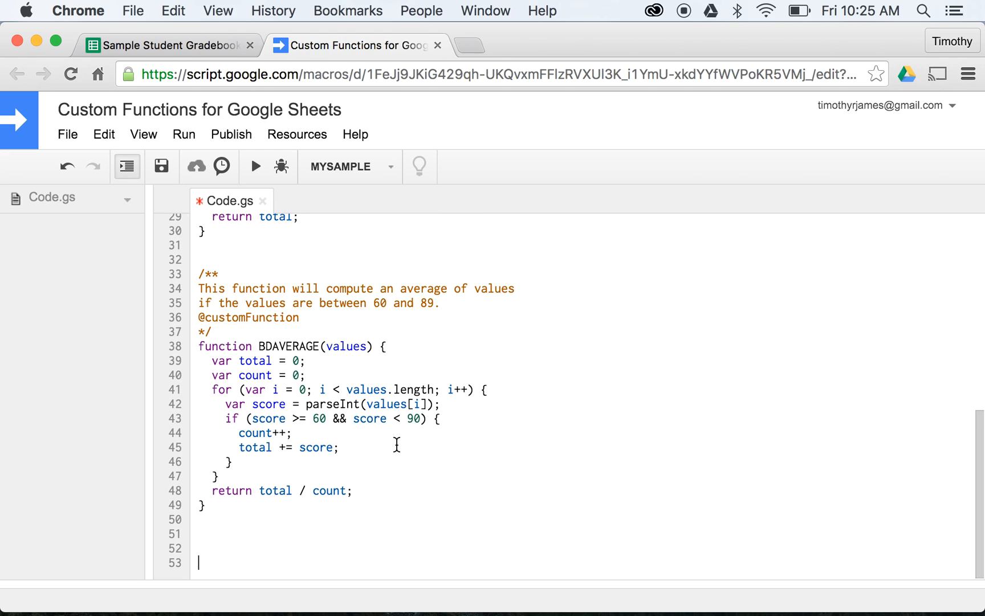
text(function onOpen)
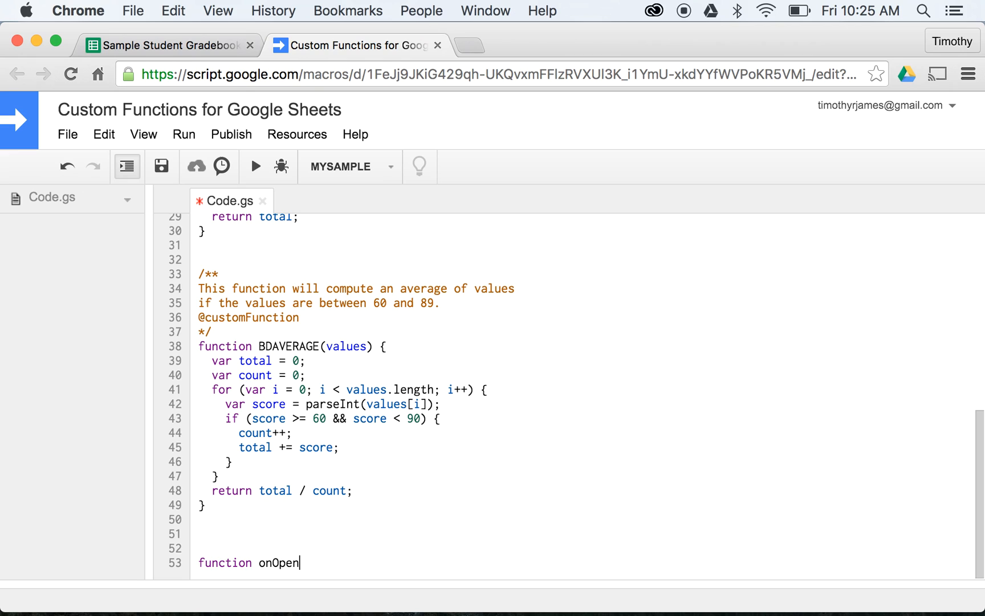
text(() {)
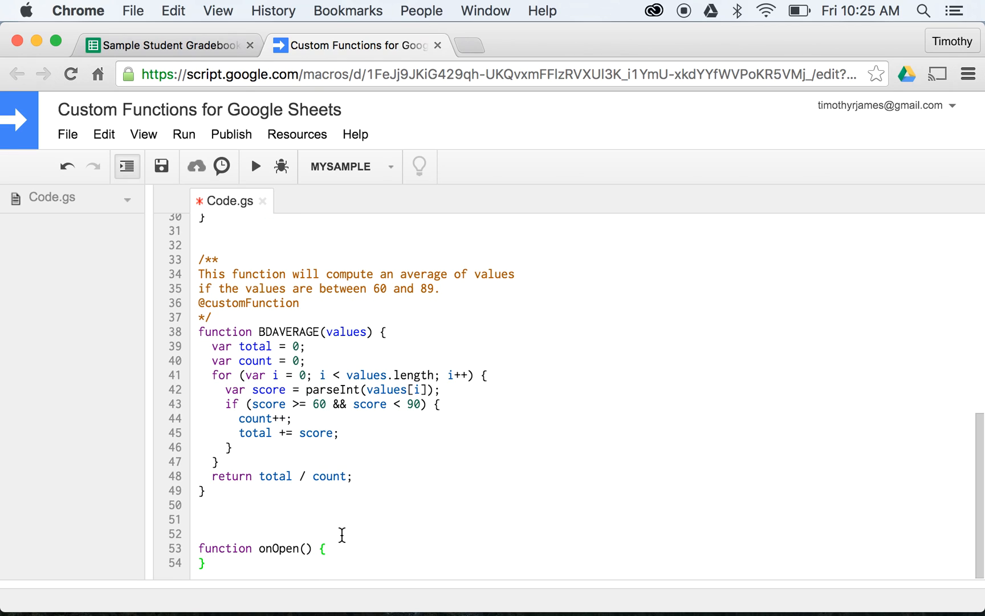
mouse_move(302, 543)
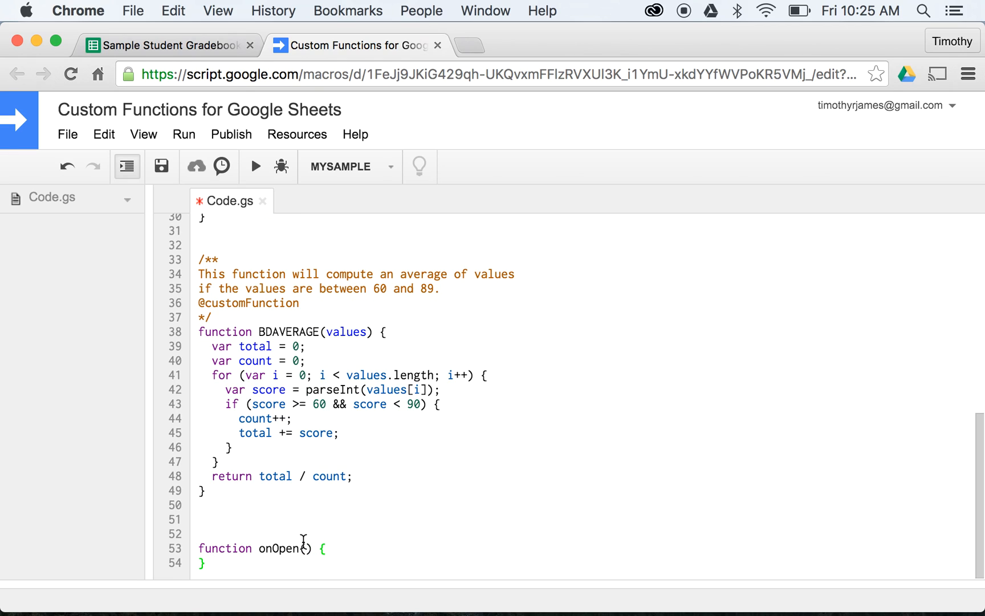
double_click(277, 548)
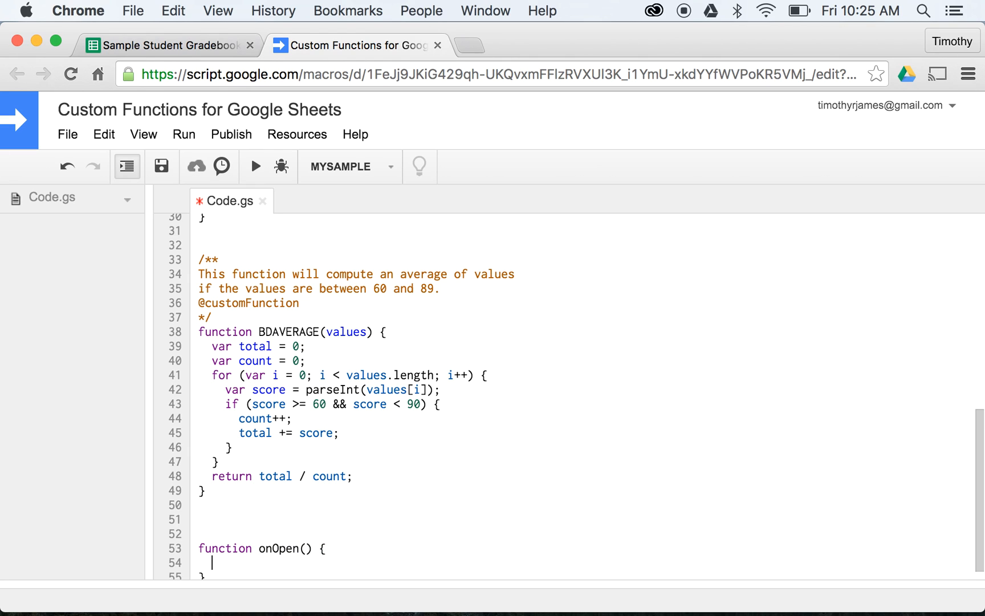
click(161, 166)
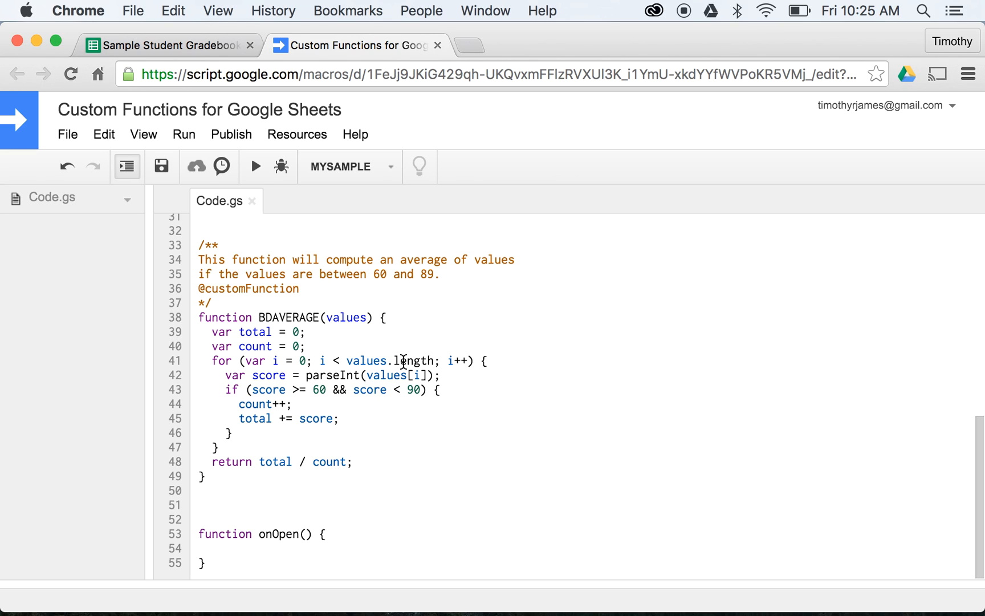
Step: Write var ui = SpreadsheetApp.getUi(); inside onOpen, deleting the stray characters
text(var ui =)
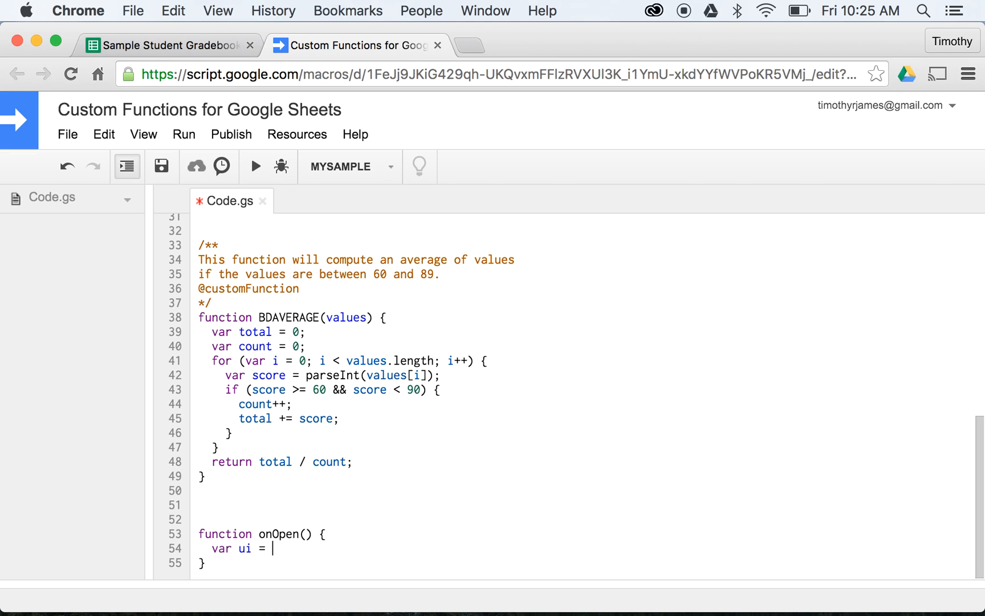
text(')
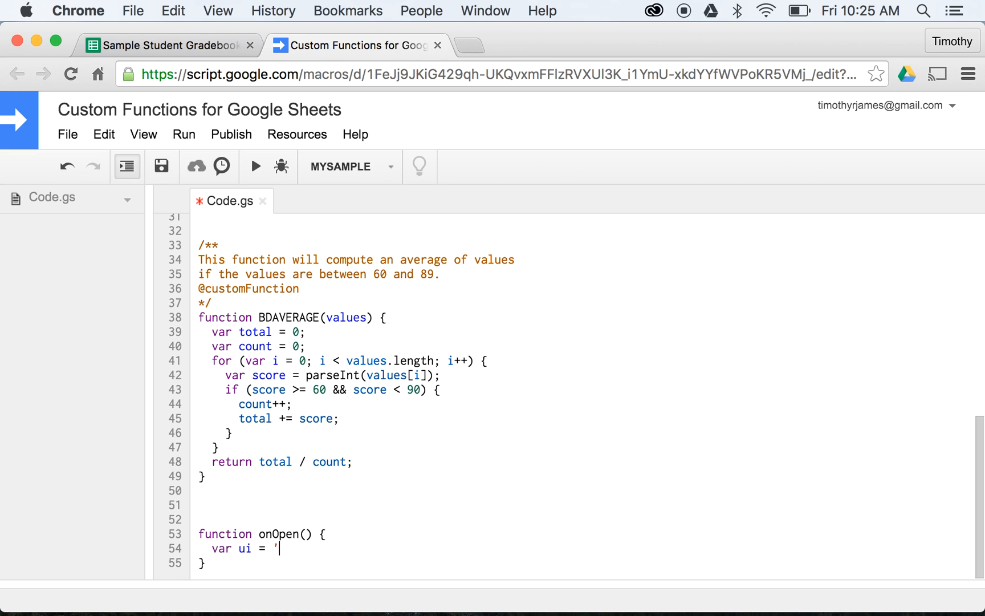
text(5.1)
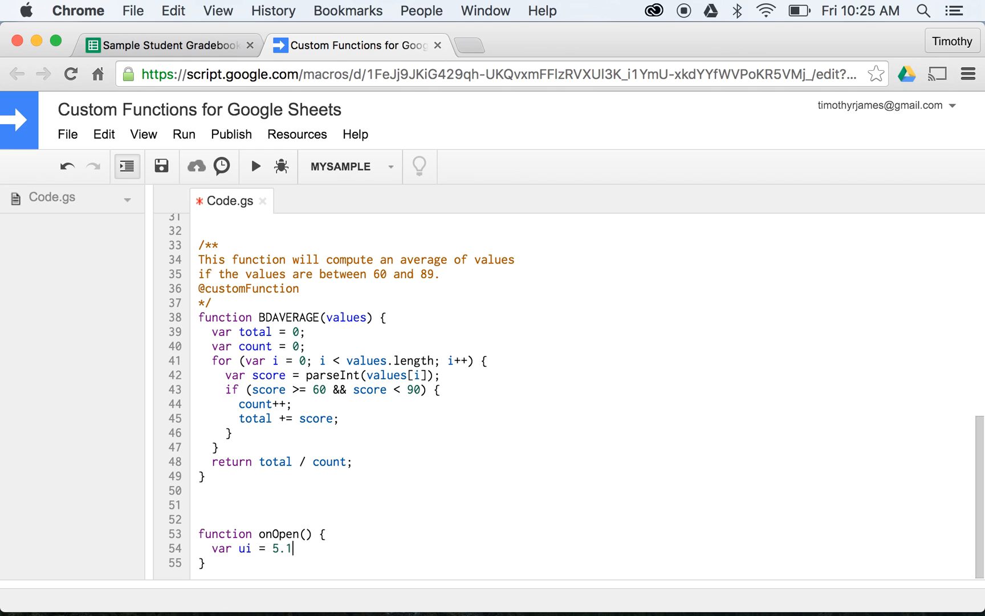
key(Backspace)
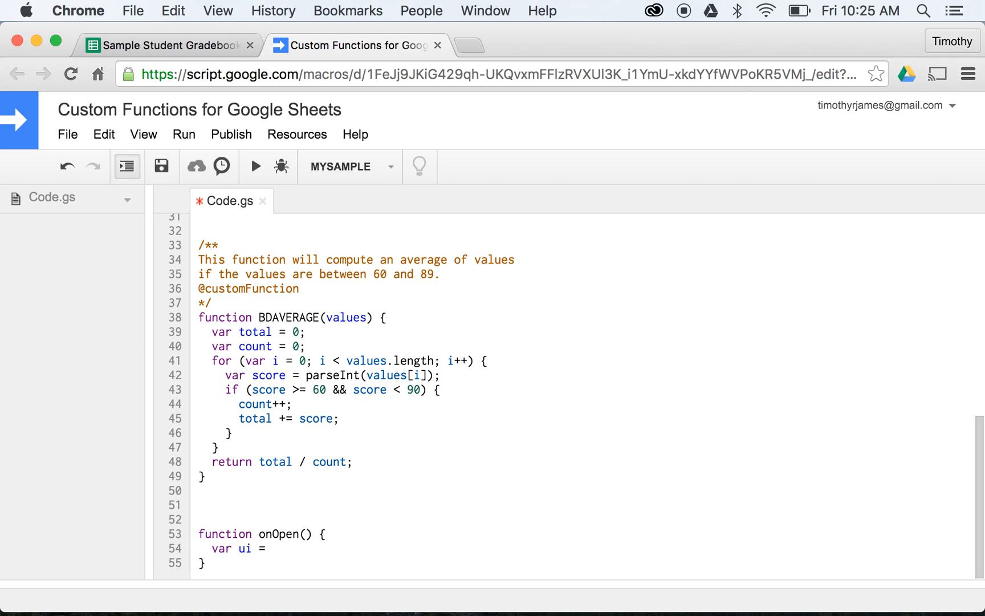
text(Spreadsh)
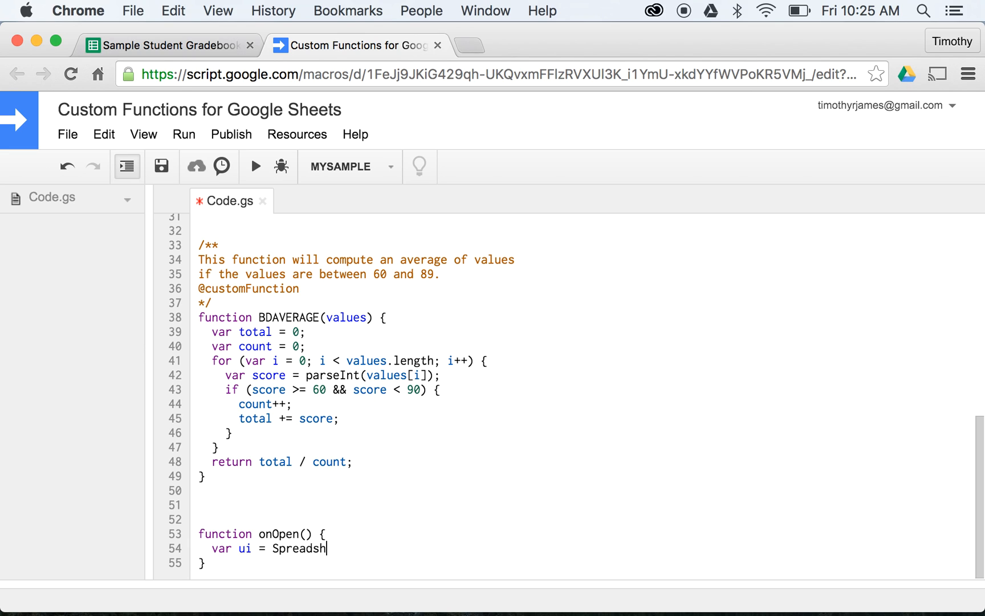
text(eetApp.getU)
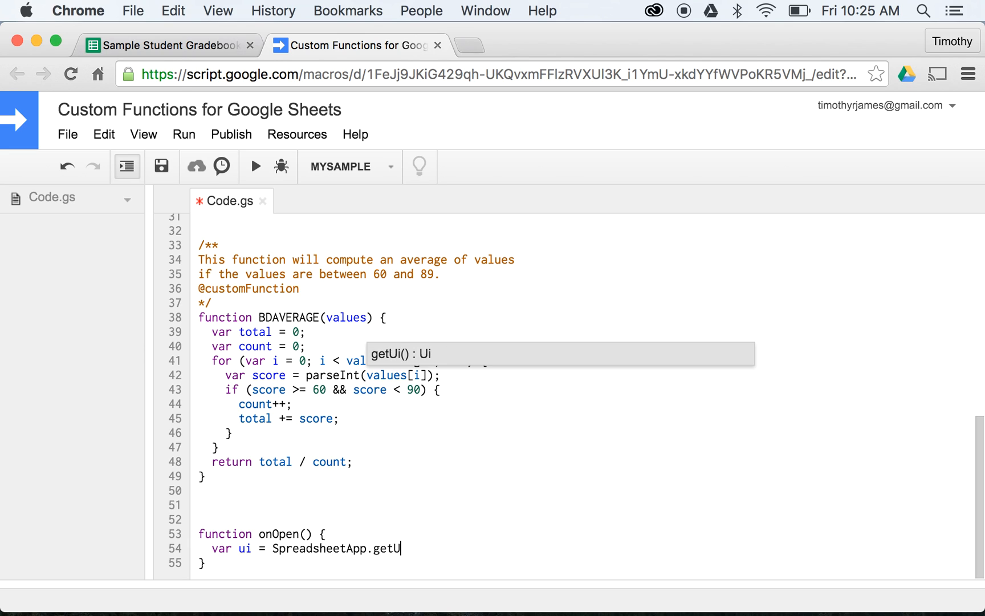
text(i)
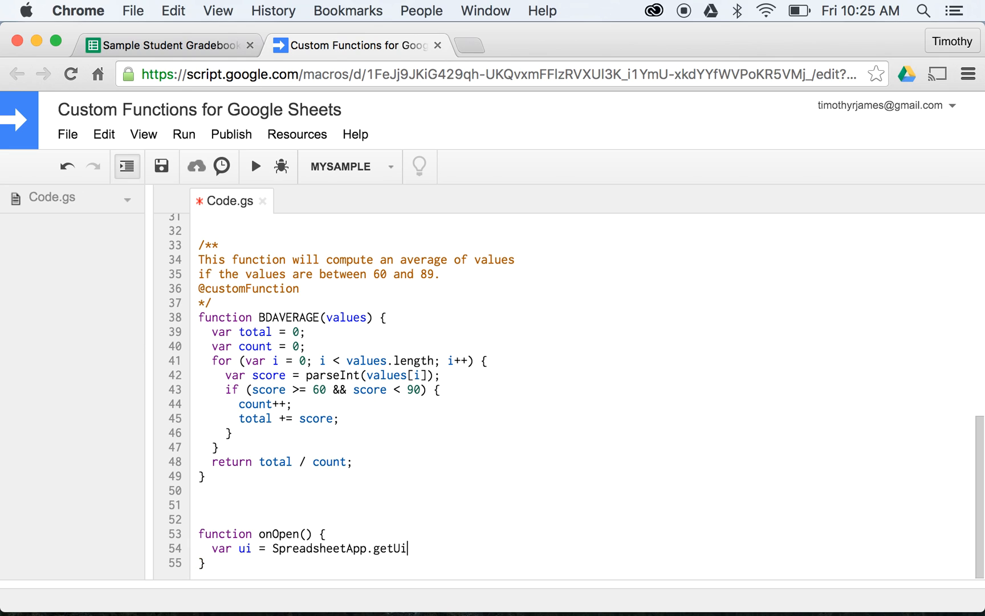
text(.)
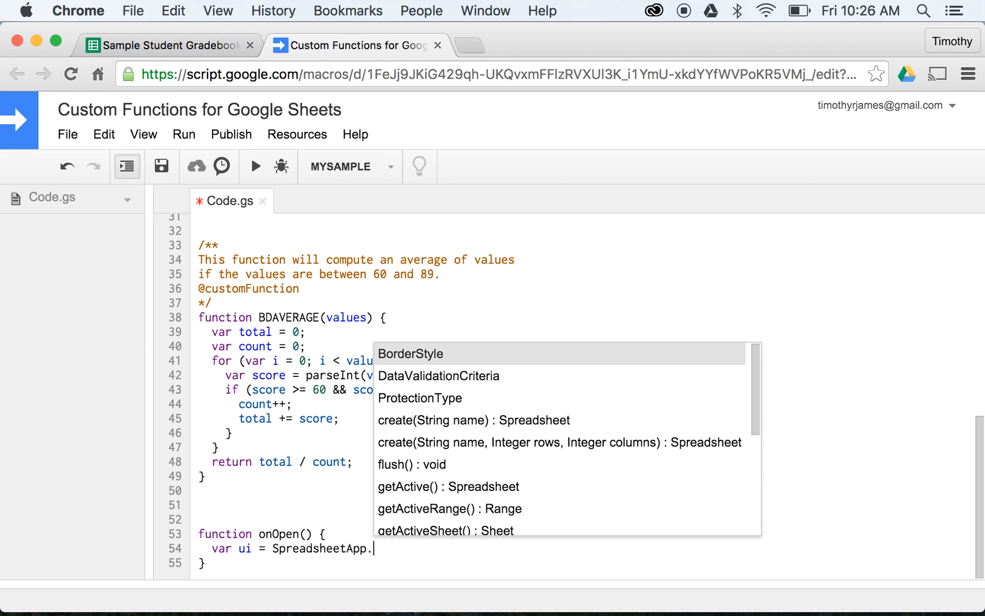
text(getUi();)
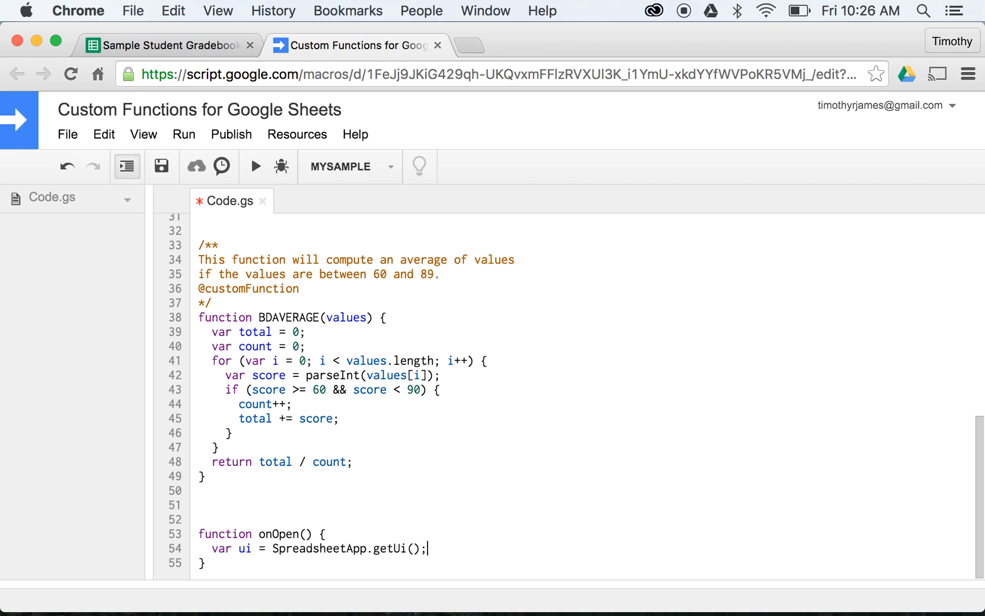
Step: Add the line var menu = ui.createMenu('Custom Menu'); below the ui variable
key(enter)
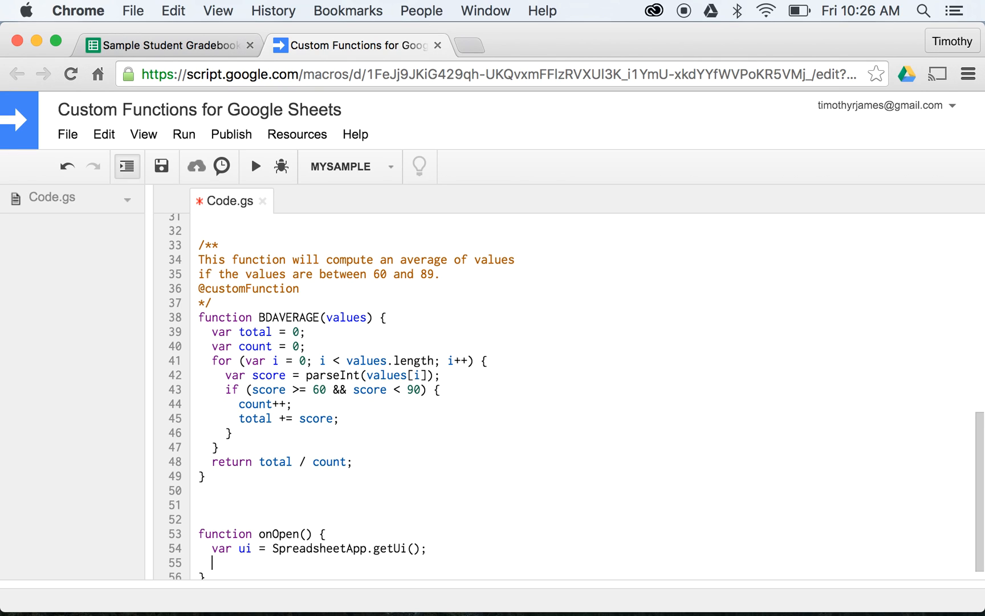
text(var menu = ui.createMenu()
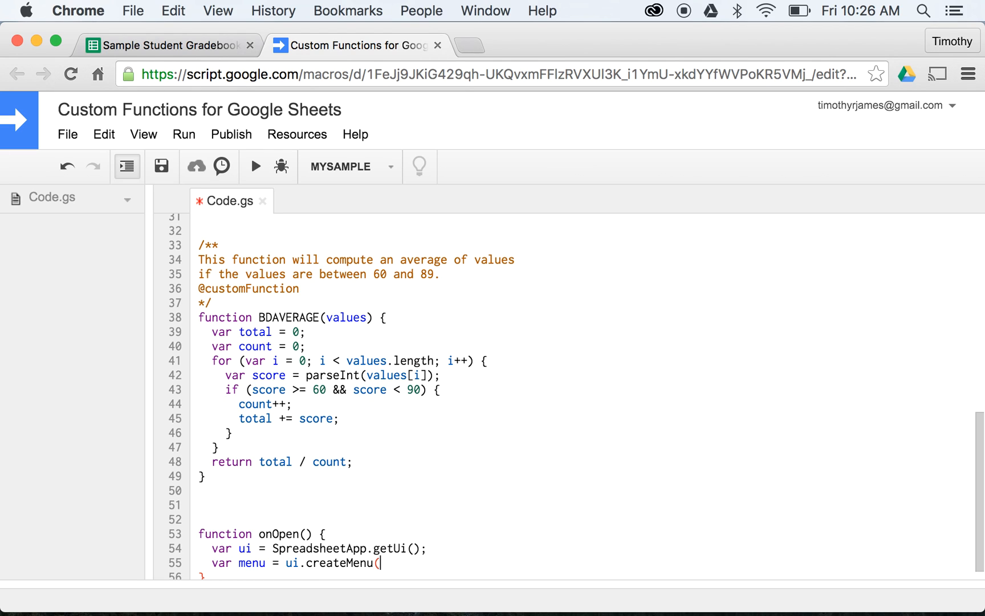
text(')
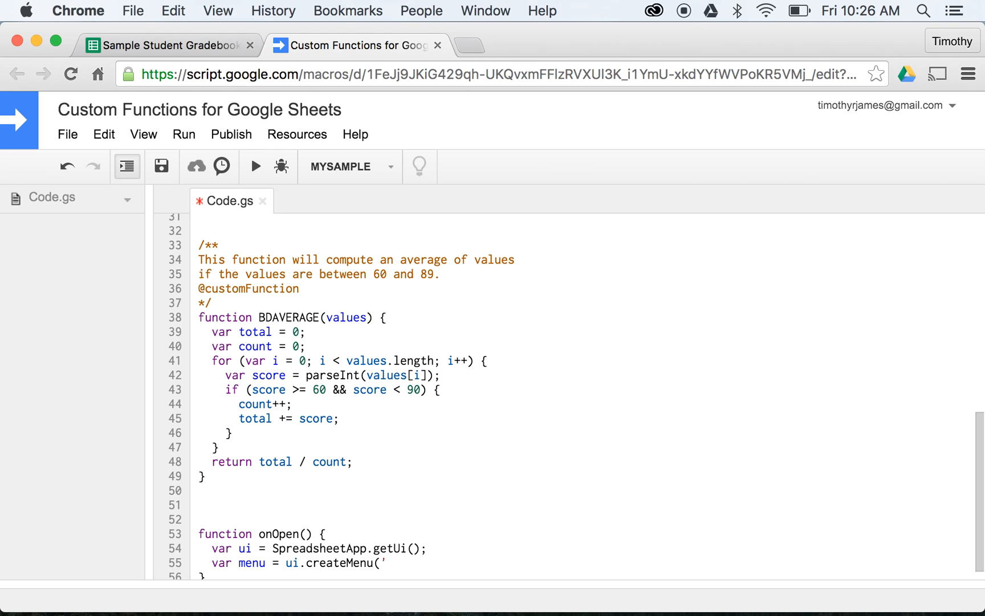
text(Custom Menu');)
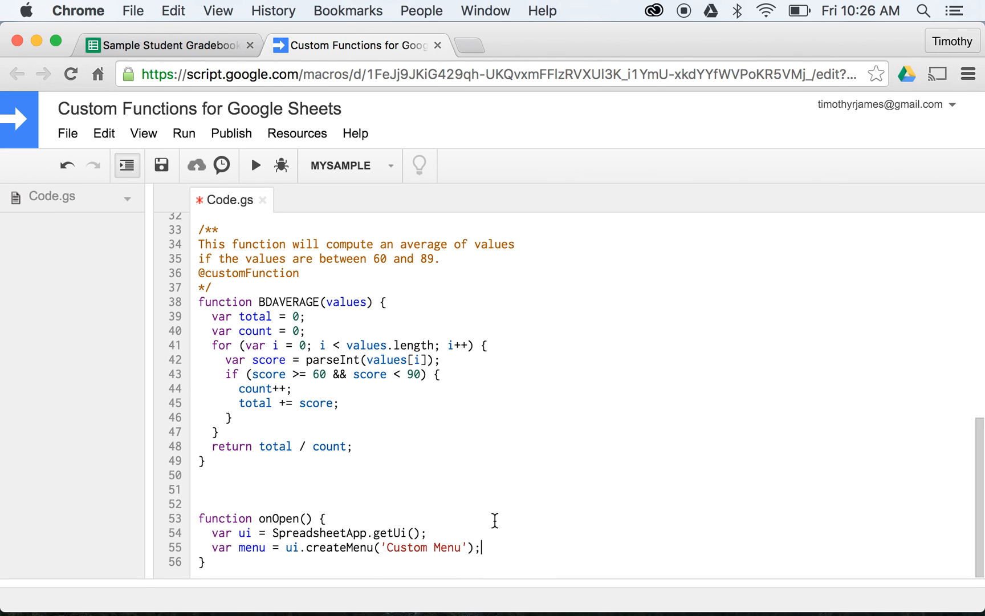
mouse_move(550, 408)
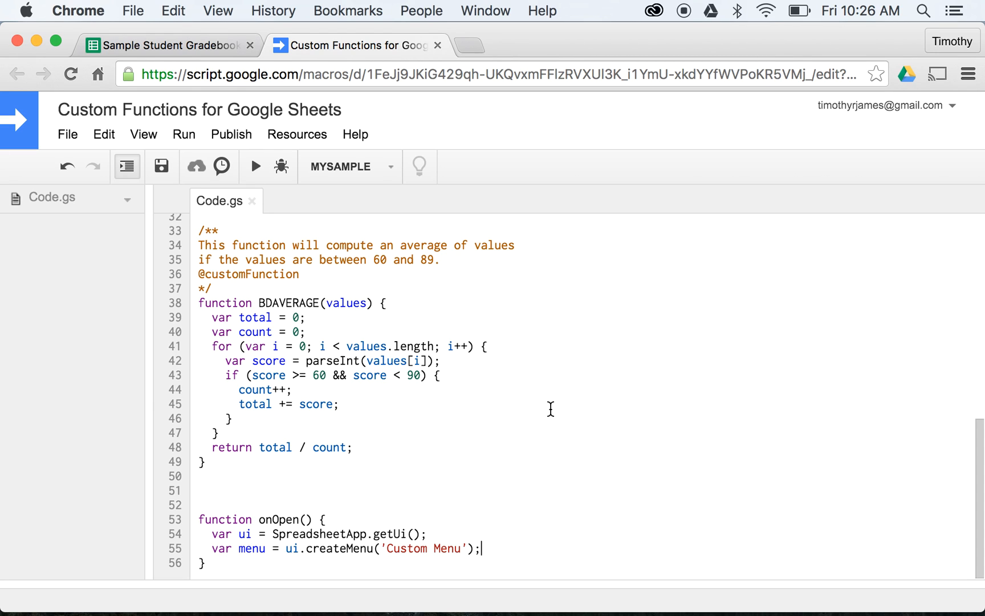
Step: Reload the Sample Student Gradebook and reopen its attached Apps Script project
click(170, 44)
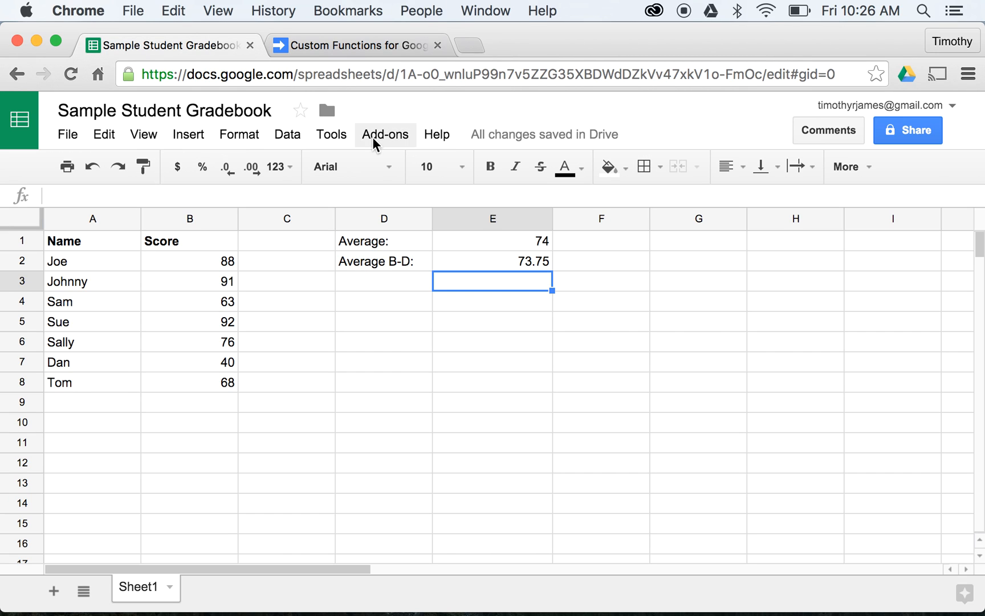
click(438, 45)
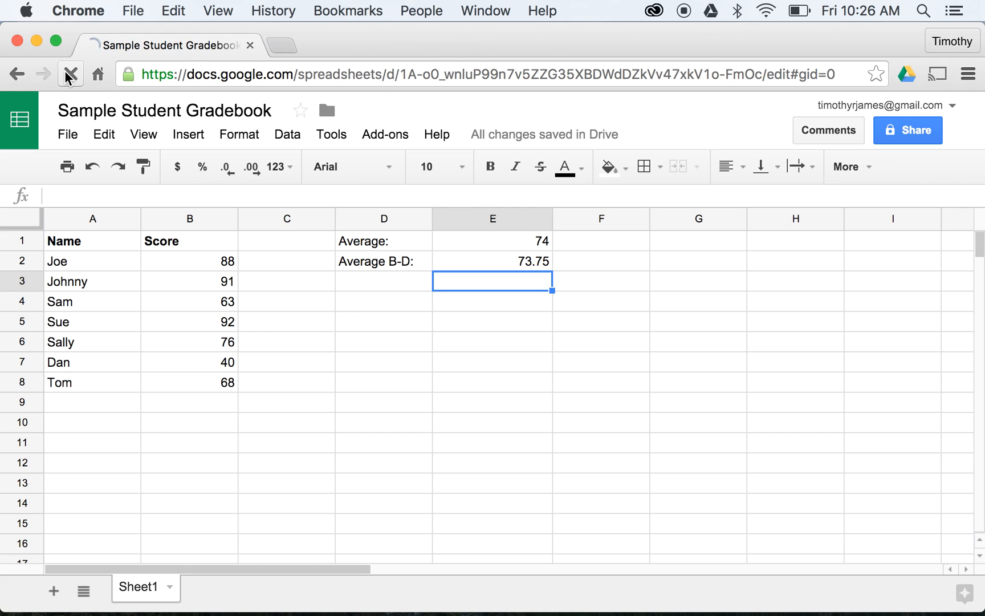
click(70, 74)
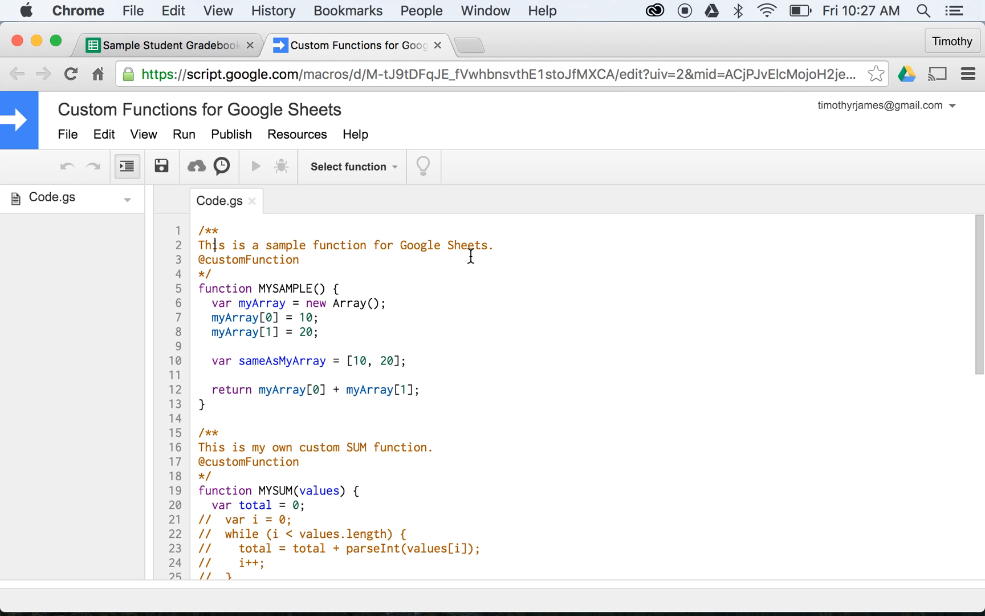
Step: Add var item = menu.addItem('Add Record', 'addRecord'); to onOpen
scroll(down, 3)
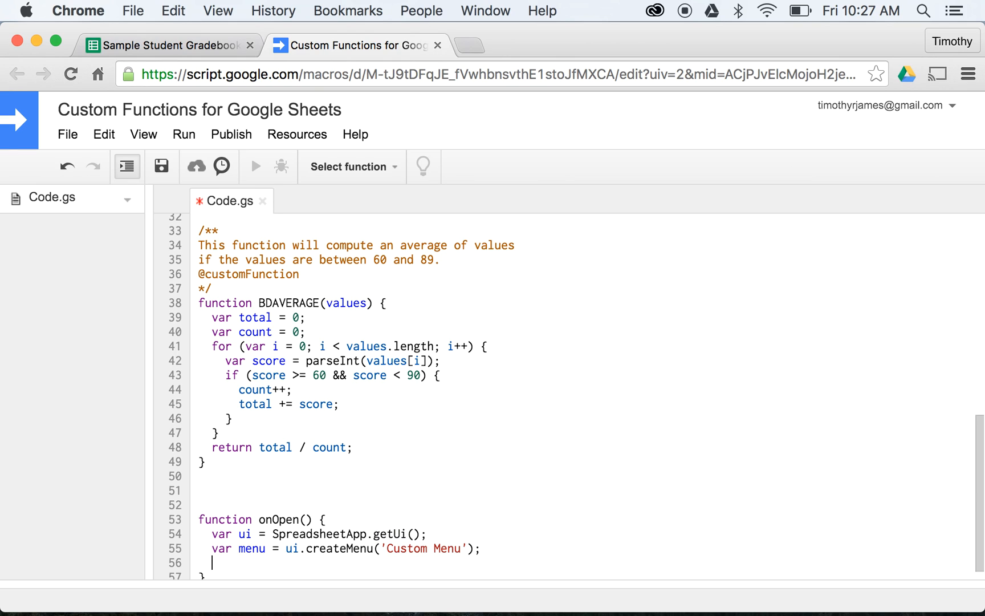
text(var)
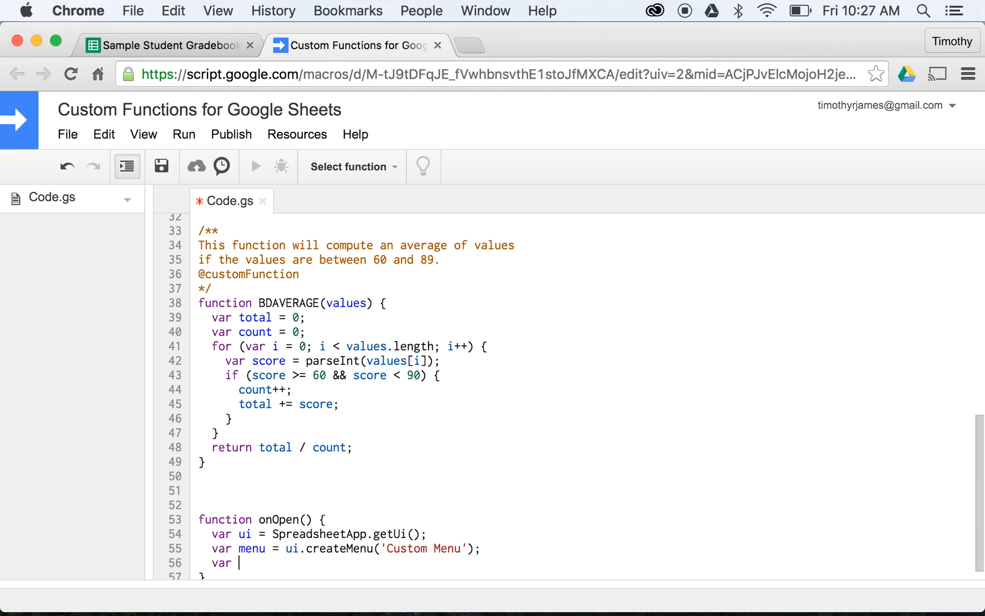
text(item = men)
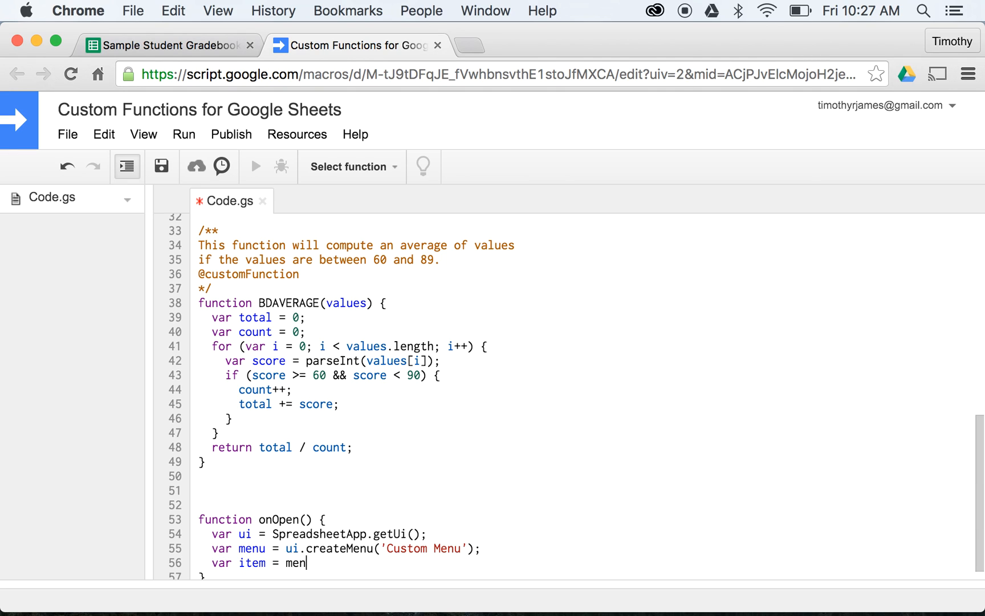
text(u.addItem(')
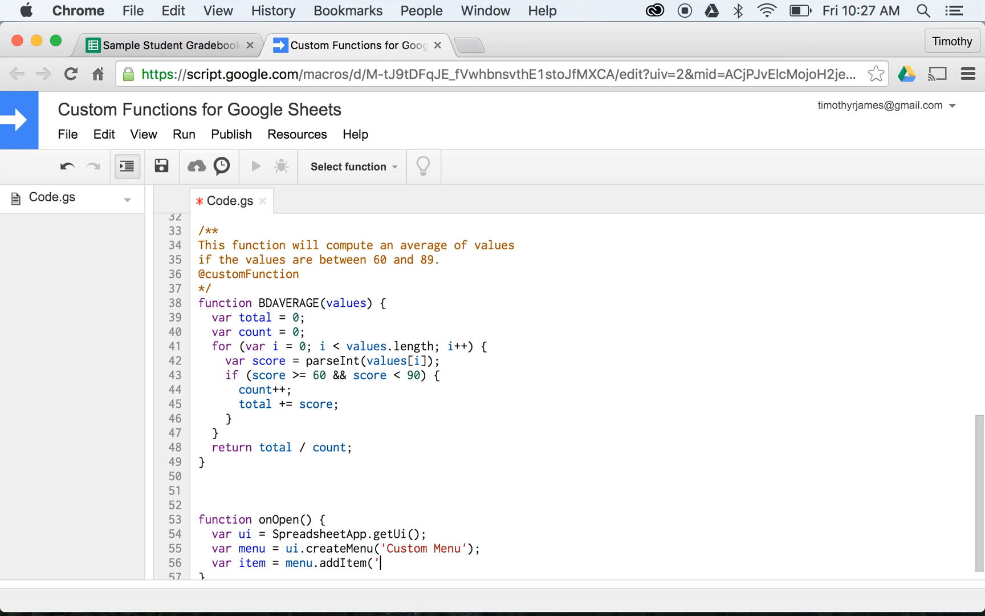
text(Add)
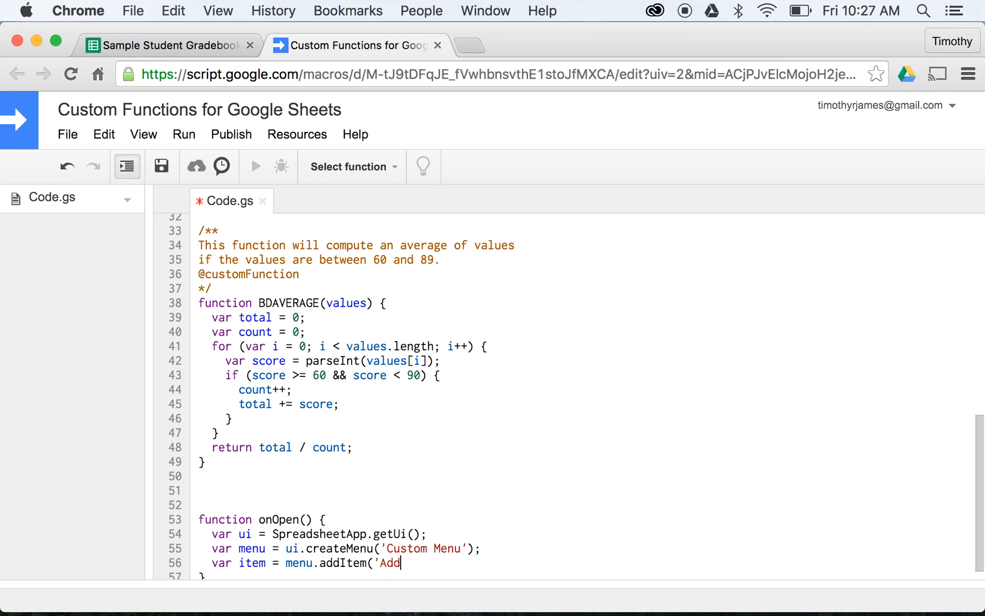
text(Record', 'a)
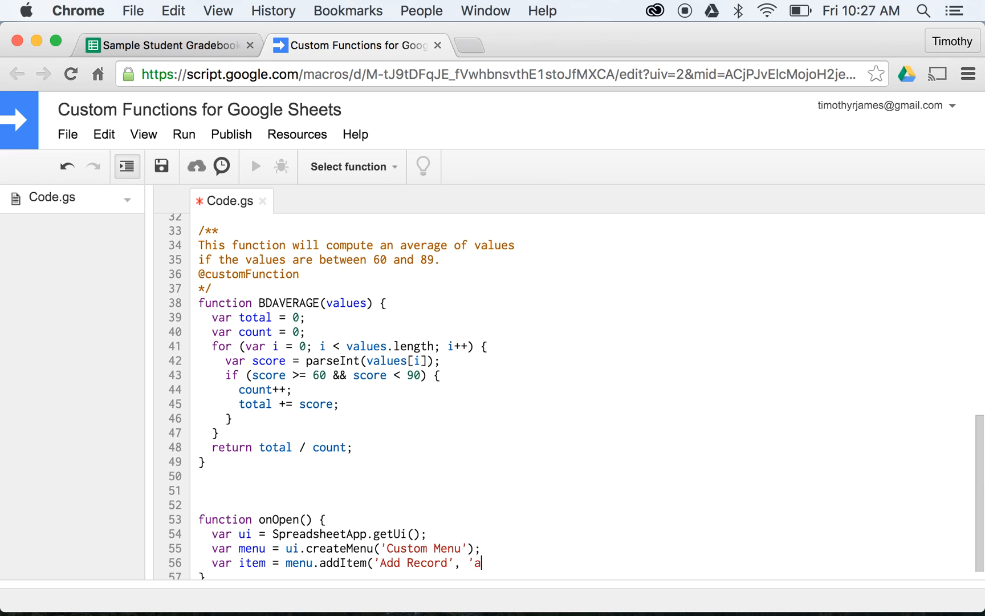
text(ddRecord)
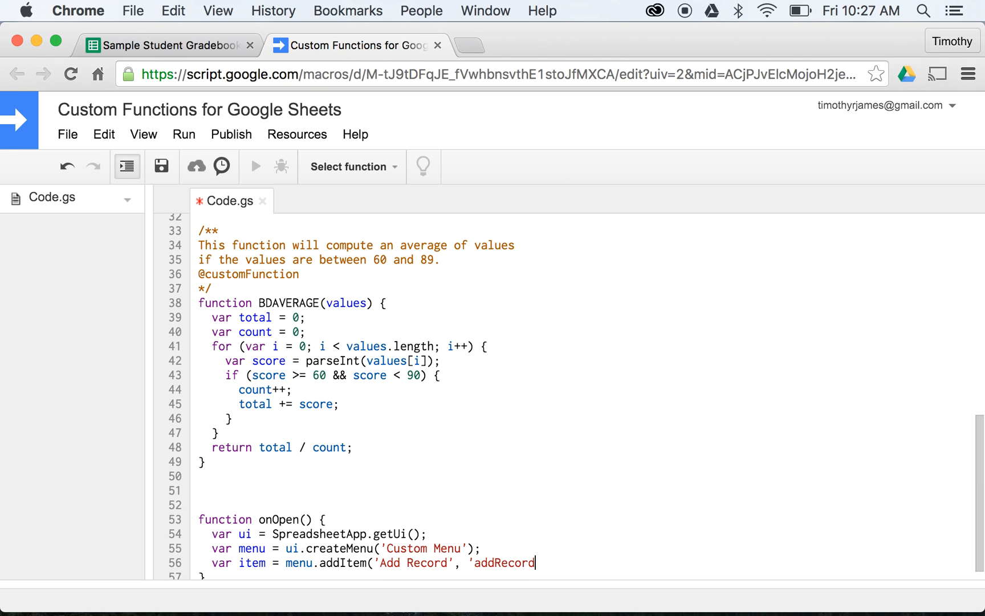
text(');)
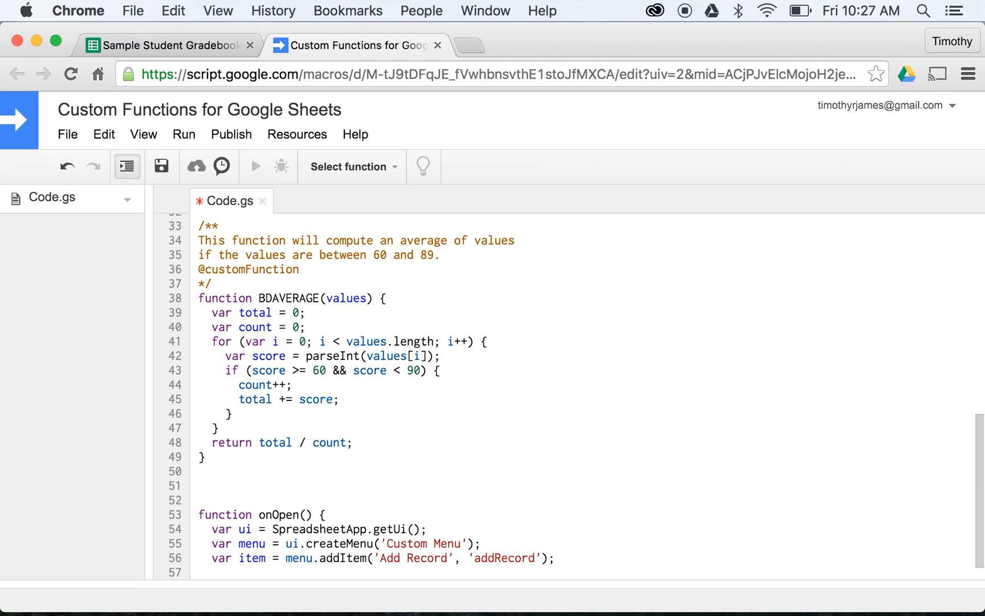
Step: Add a 'Remove Record'/'removeRecord' menu item and the addToUi() call
text(var item2 =)
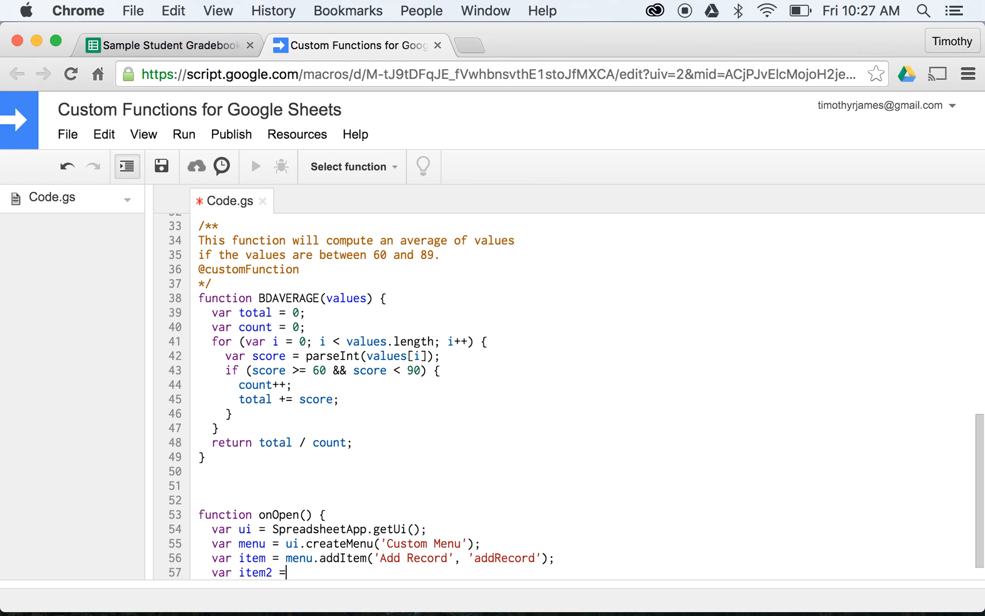
text(menu.addItem()
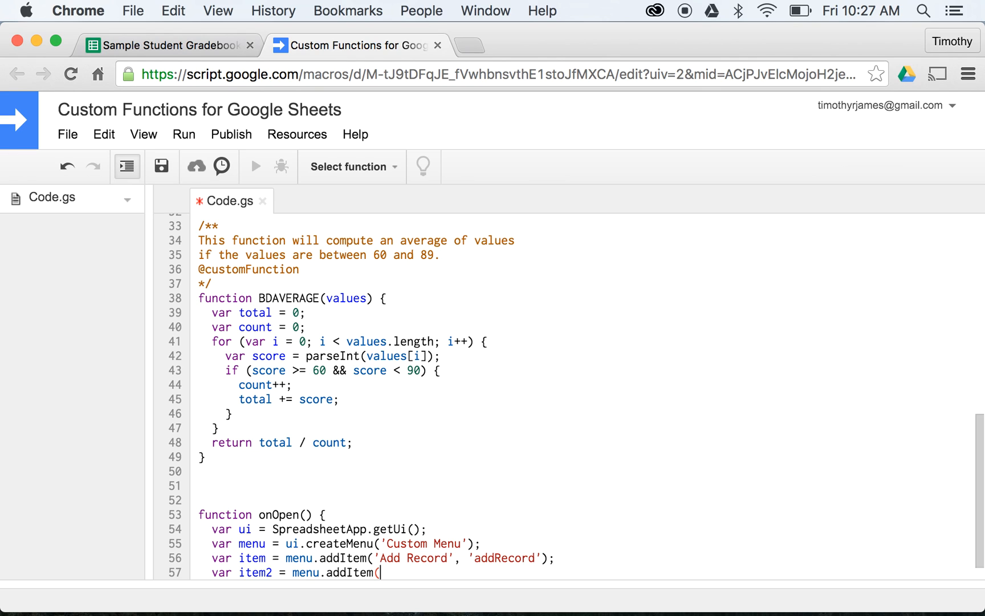
text('Remove Reco)
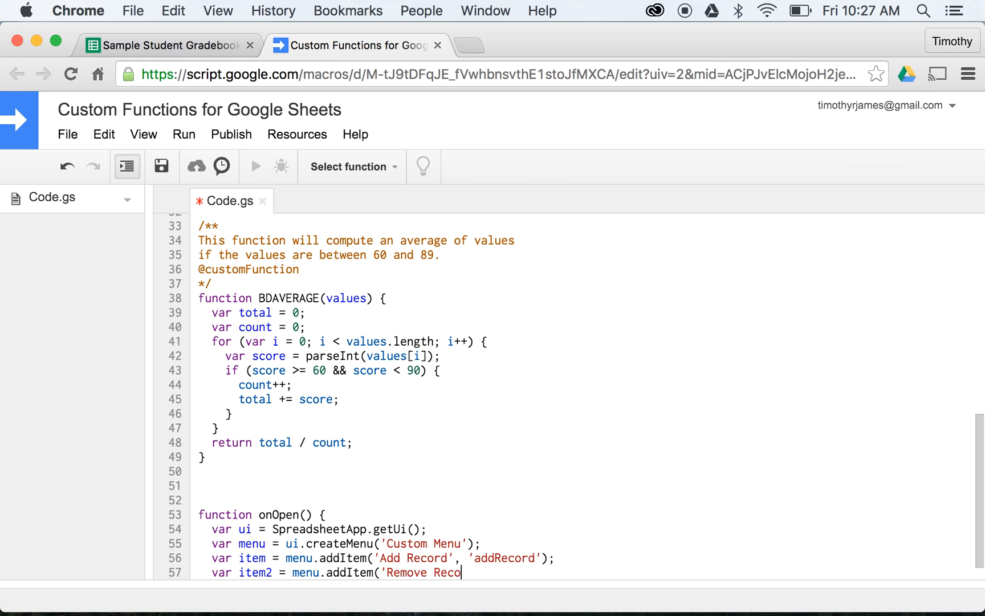
text(rd', 'remove)
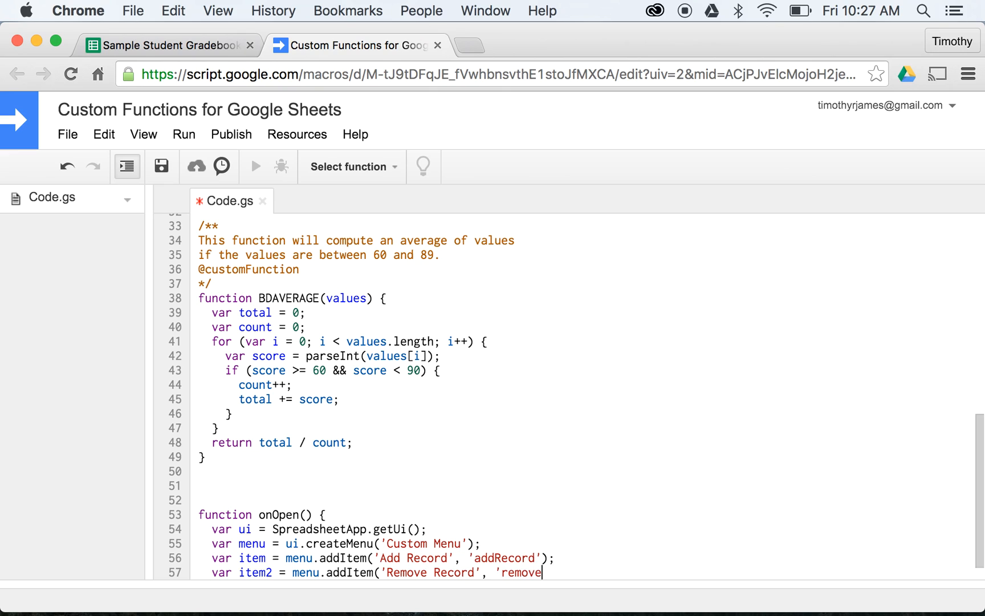
text(Record');)
text(item.)
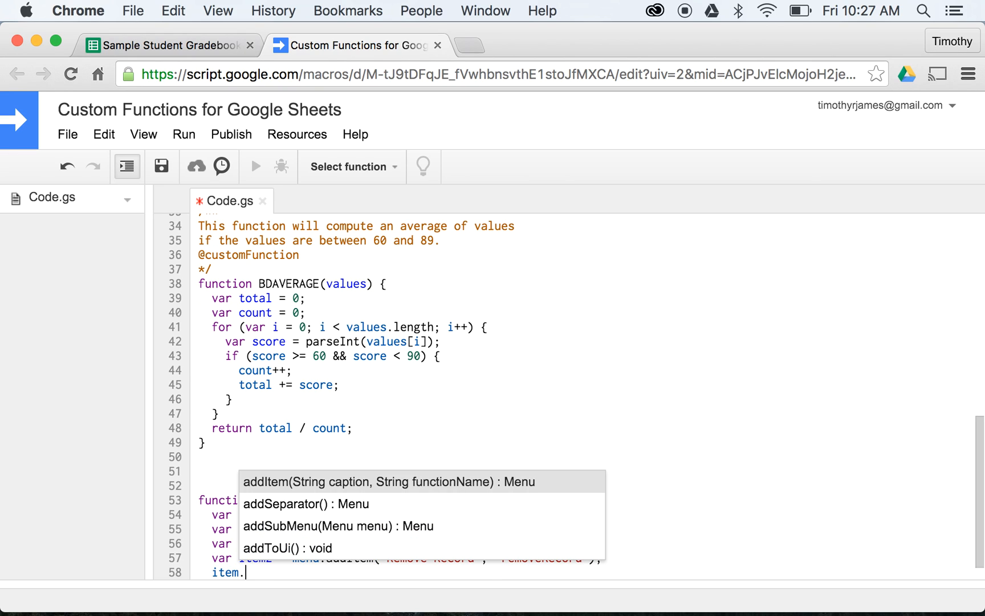
text(addToUi();)
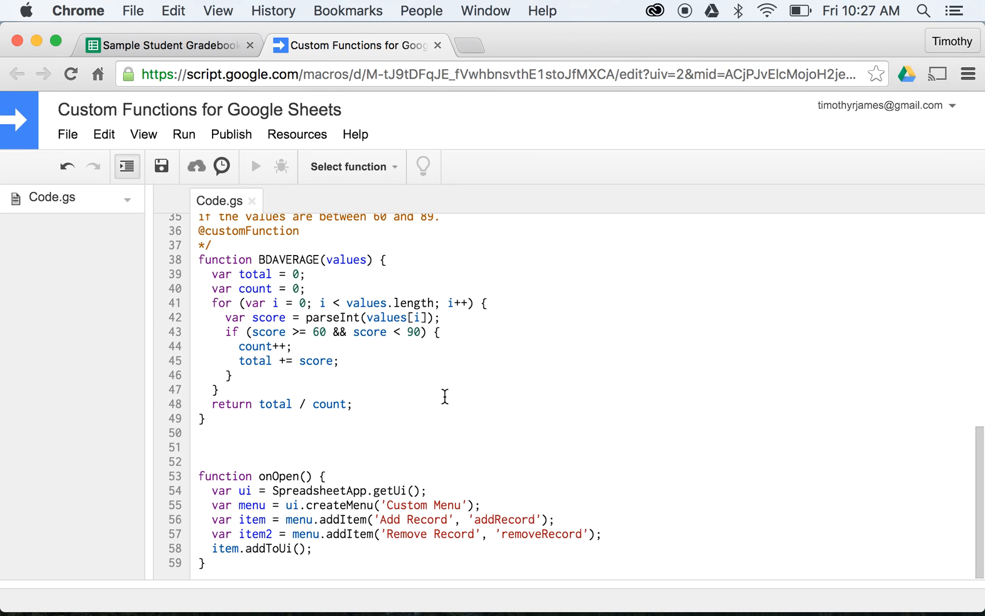
Step: Reload the gradebook, try Custom Menu > Add Record, and dismiss the addRecord-not-found error
click(167, 45)
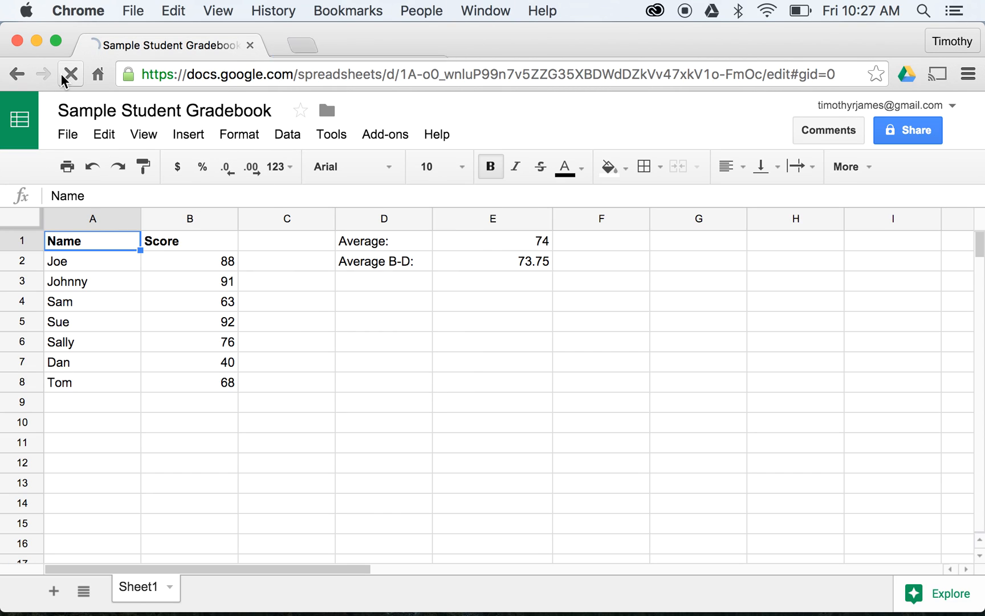
click(70, 74)
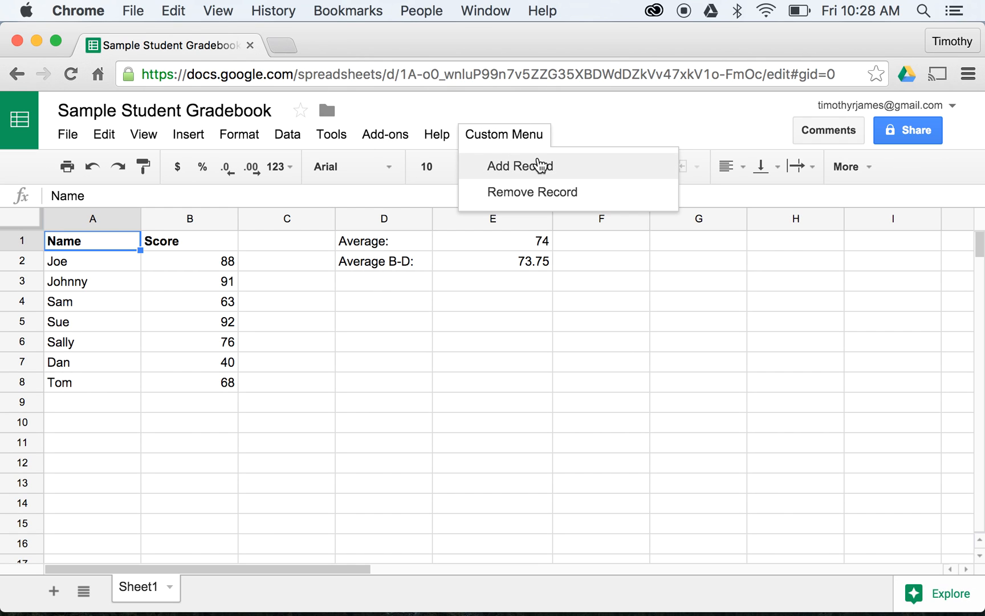
click(519, 166)
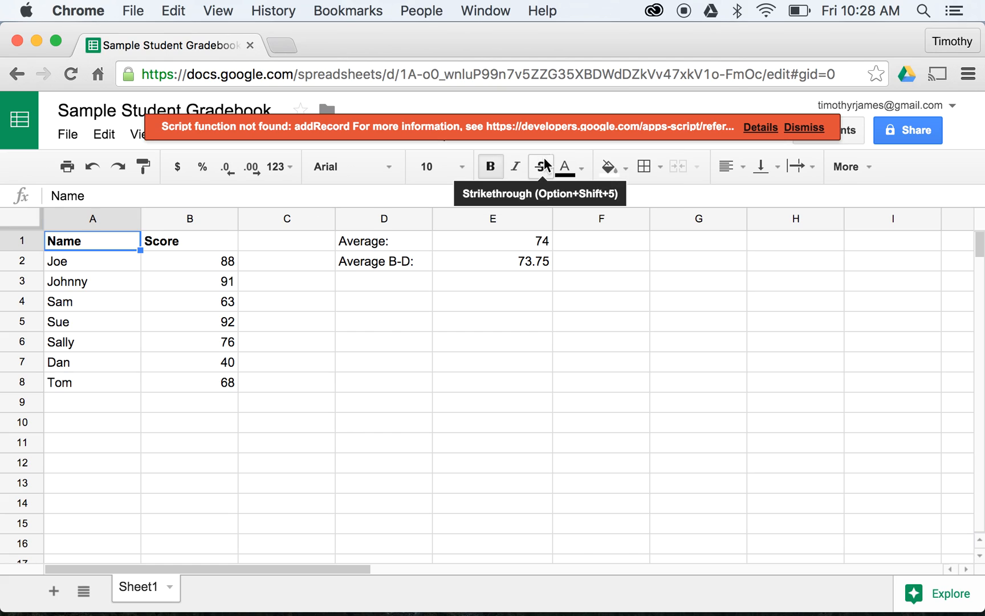
double_click(322, 126)
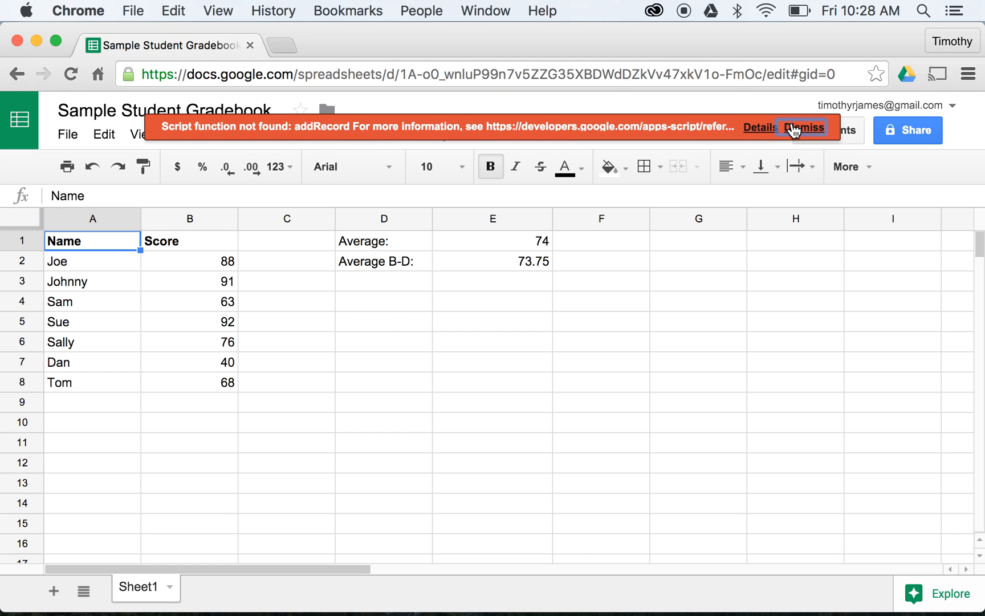
click(286, 134)
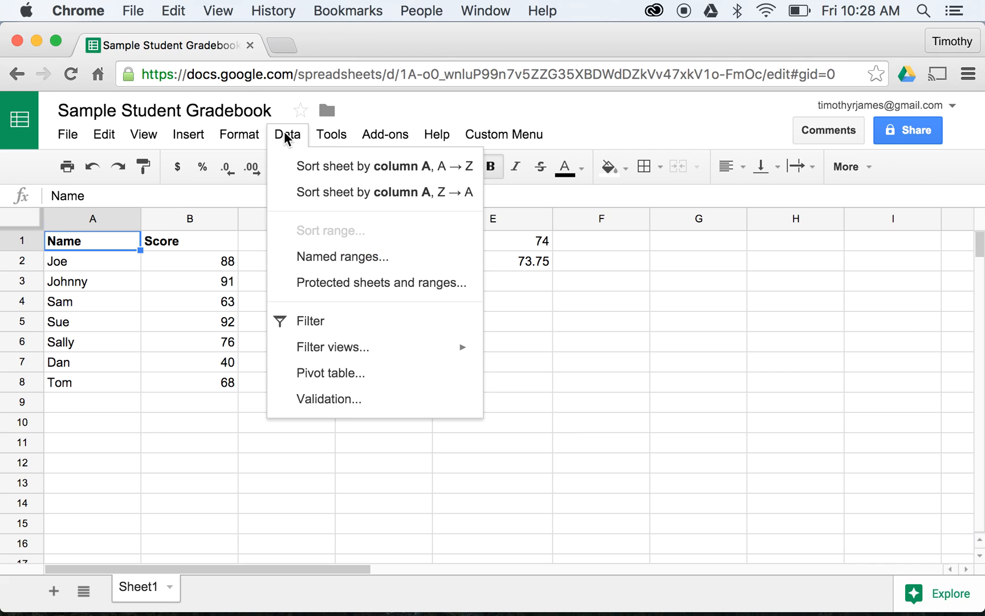
Step: Reopen the Apps Script editor from the gradebook's Tools menu
click(331, 134)
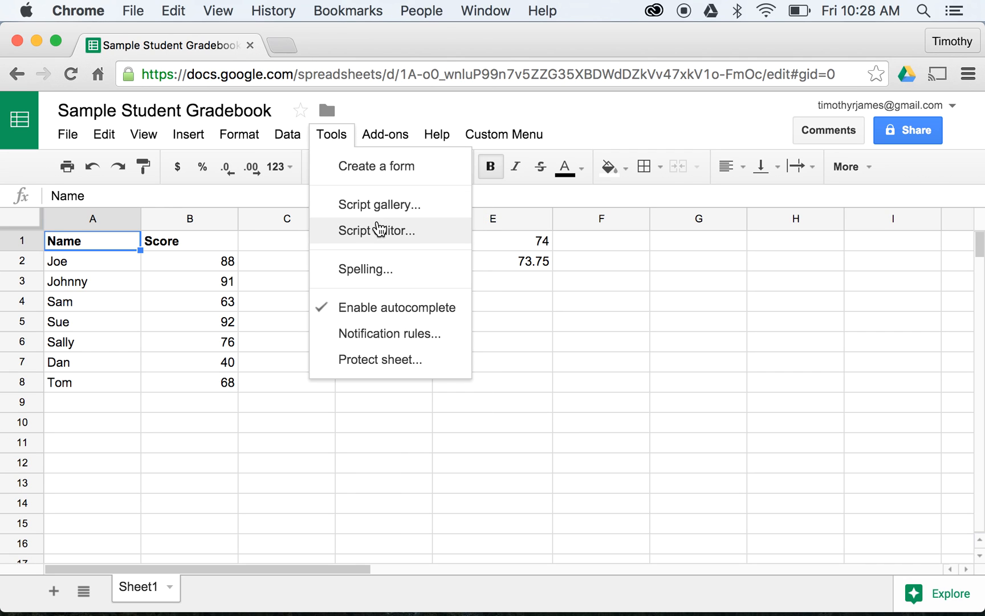
click(376, 231)
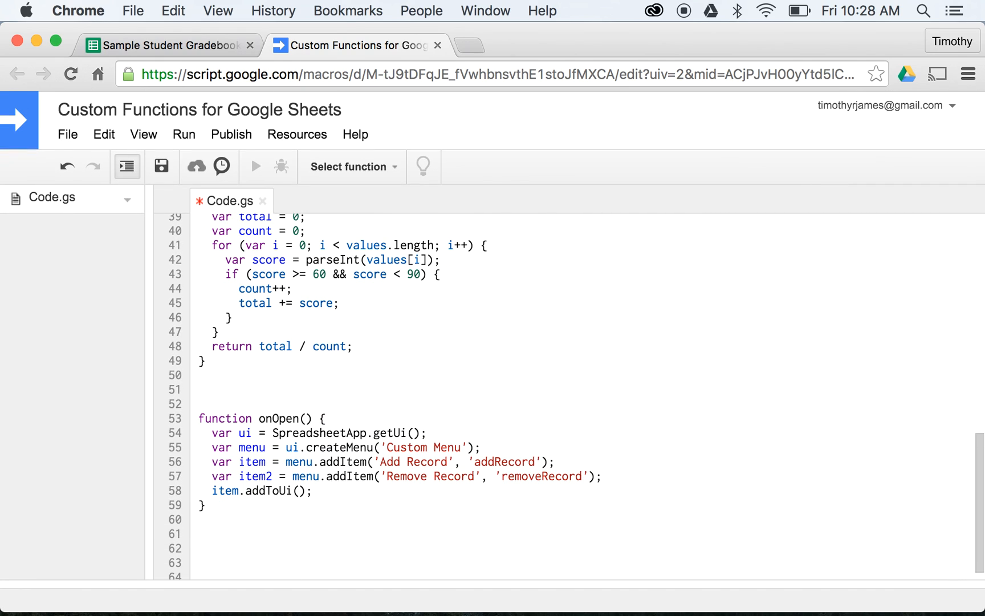
Step: Start function addRecord() with defaultValues = ['NAME GOES HERE', 100]
text(function addRec)
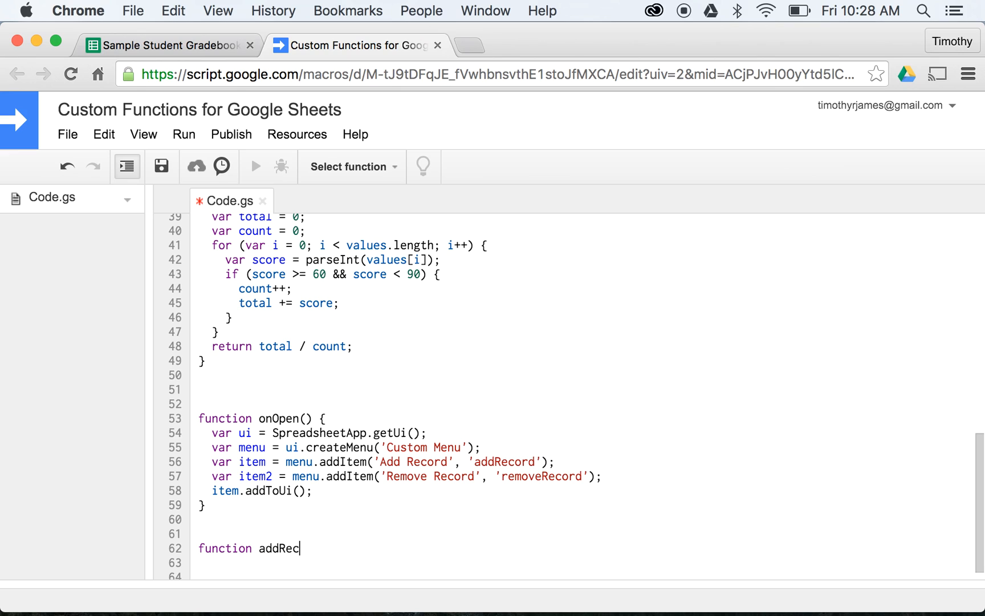
text(ord() {)
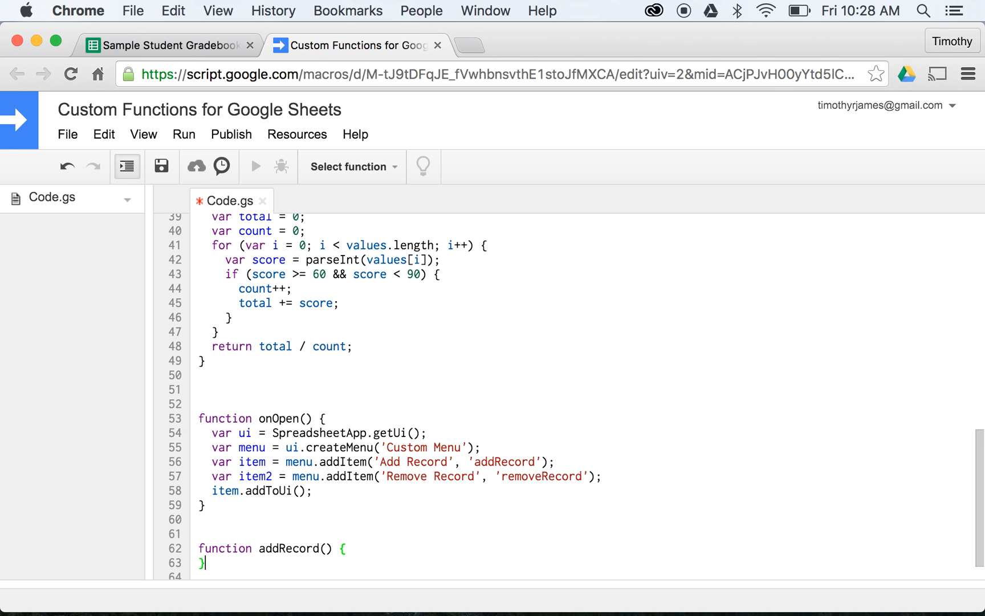
text(var def)
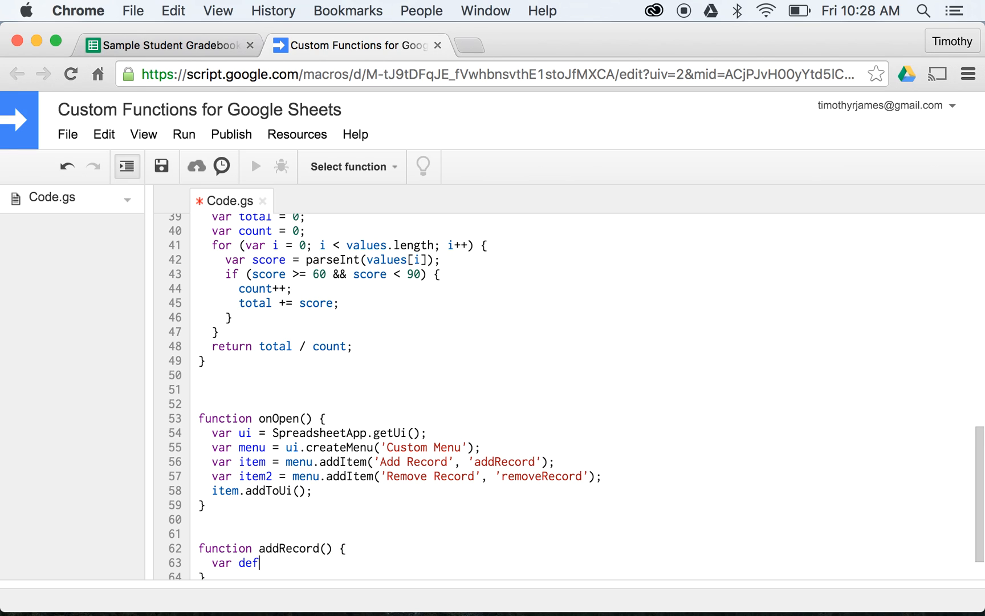
text(aultValues)
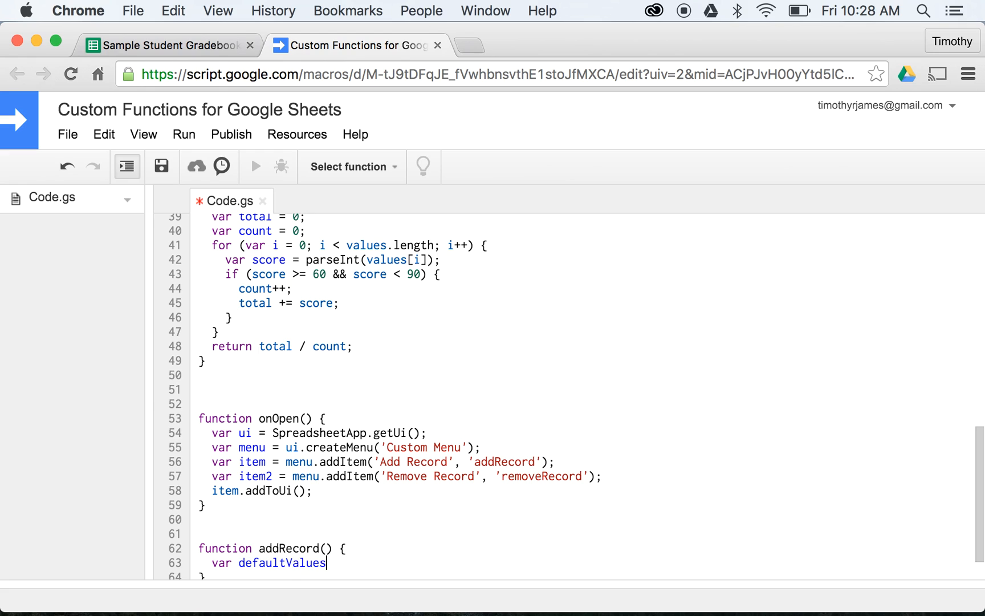
text(= [)
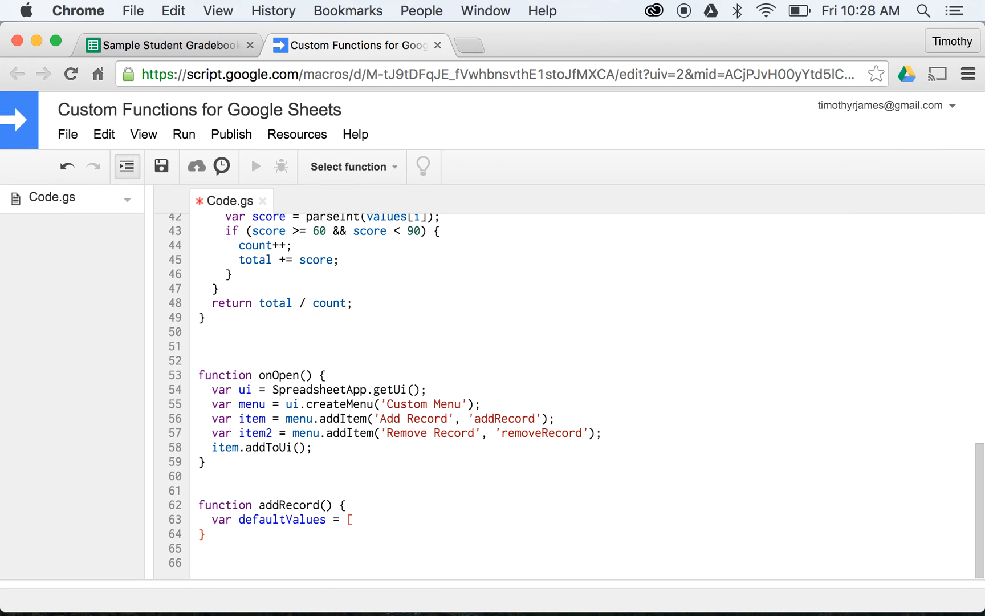
text('Na)
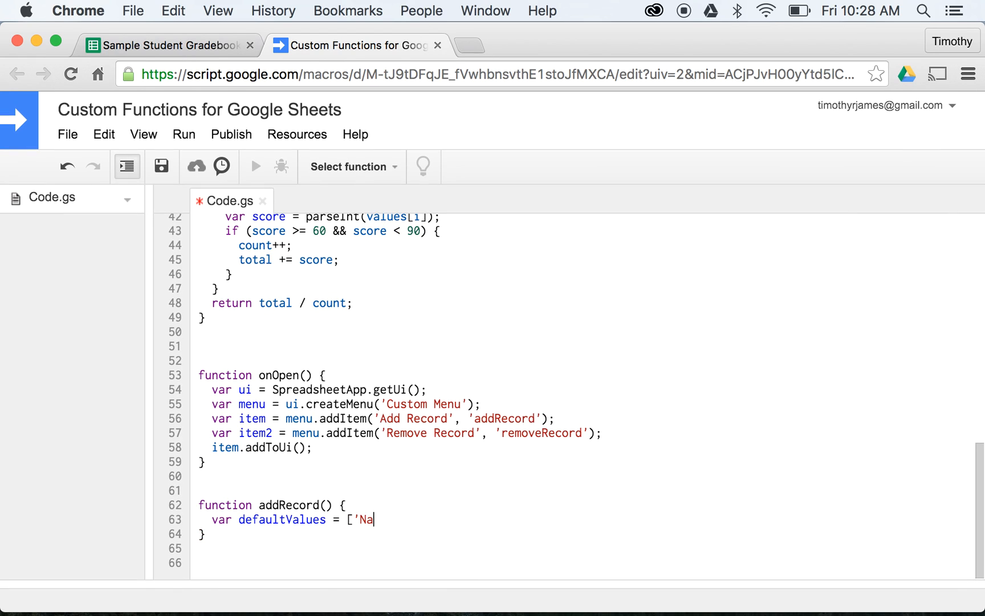
text(ME GOES HER)
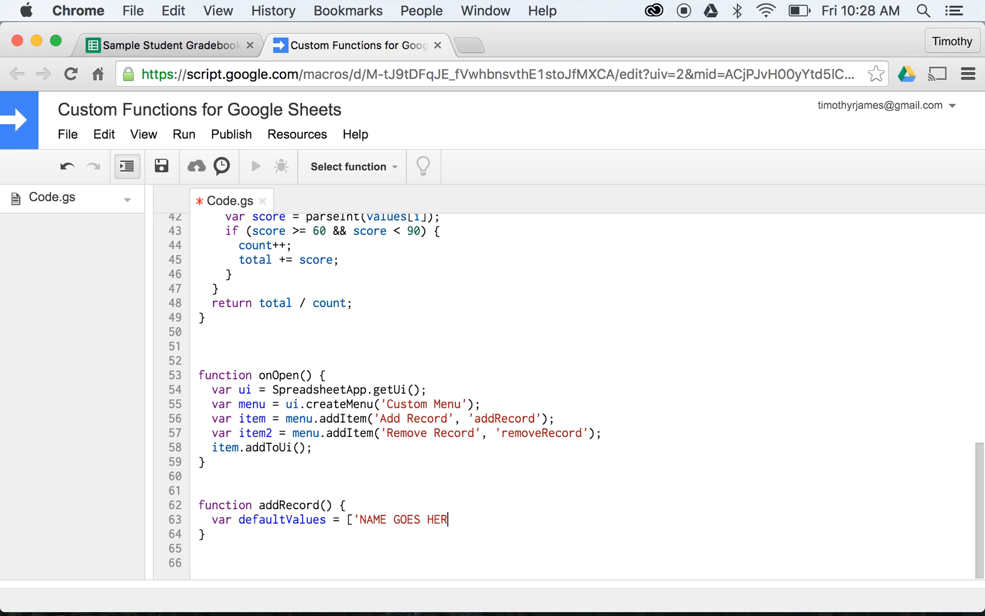
text(E',)
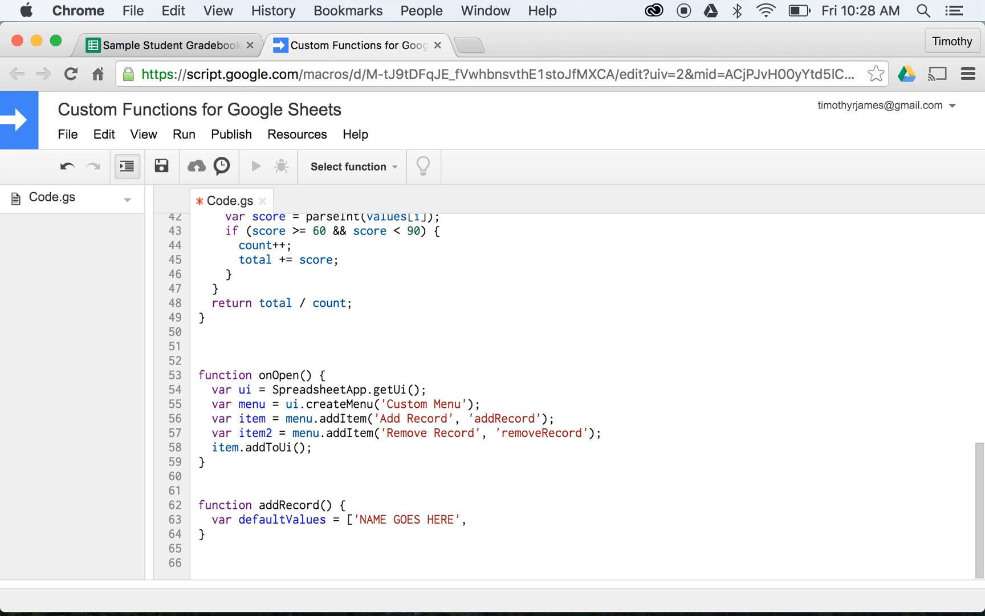
text(100)
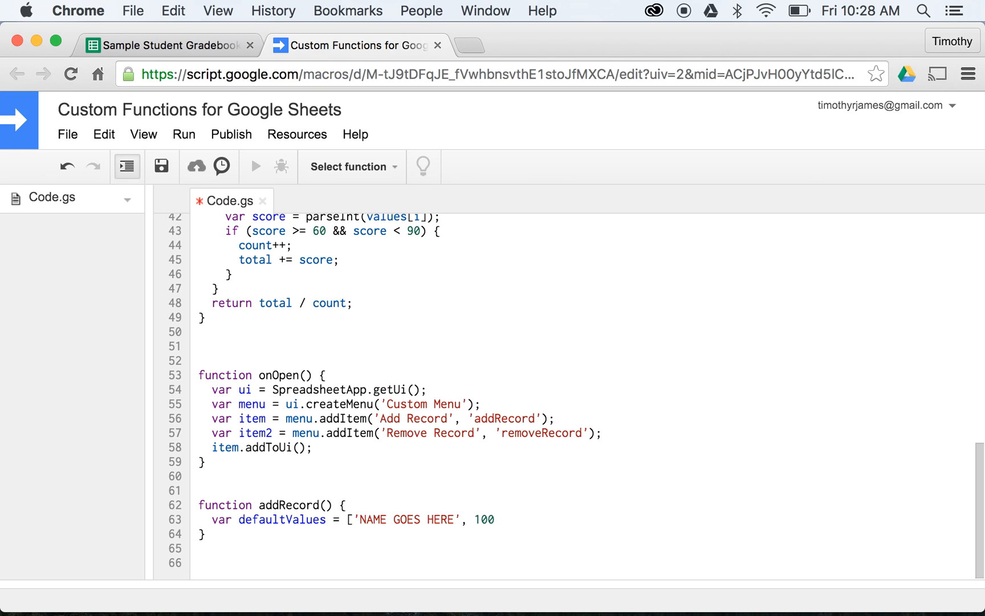
text(];)
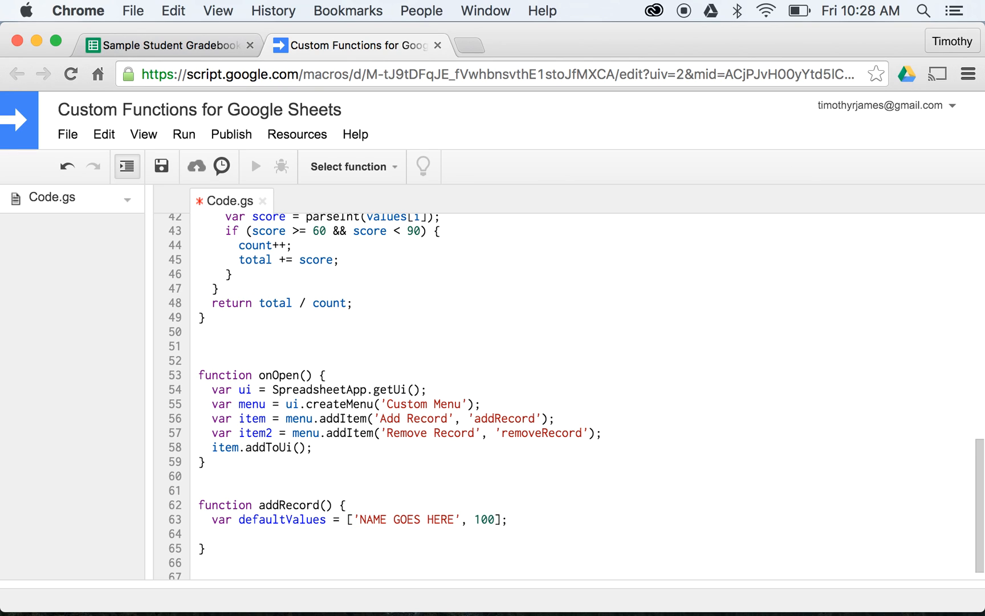
Step: Get the active sheet via SpreadsheetApp and call sheet.appendRow(defaultValues)
text(var sheet =)
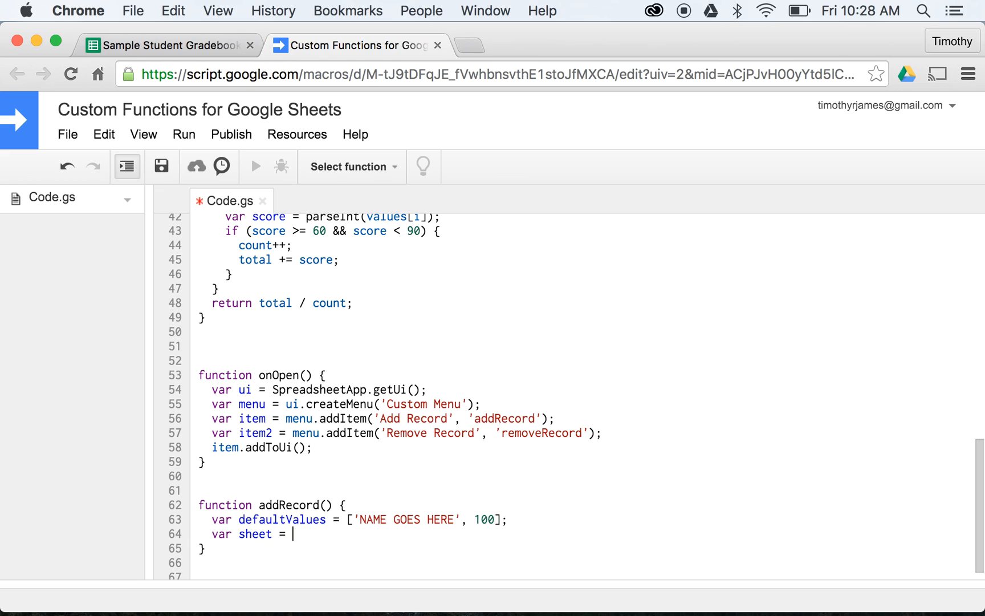
text(Spreadh)
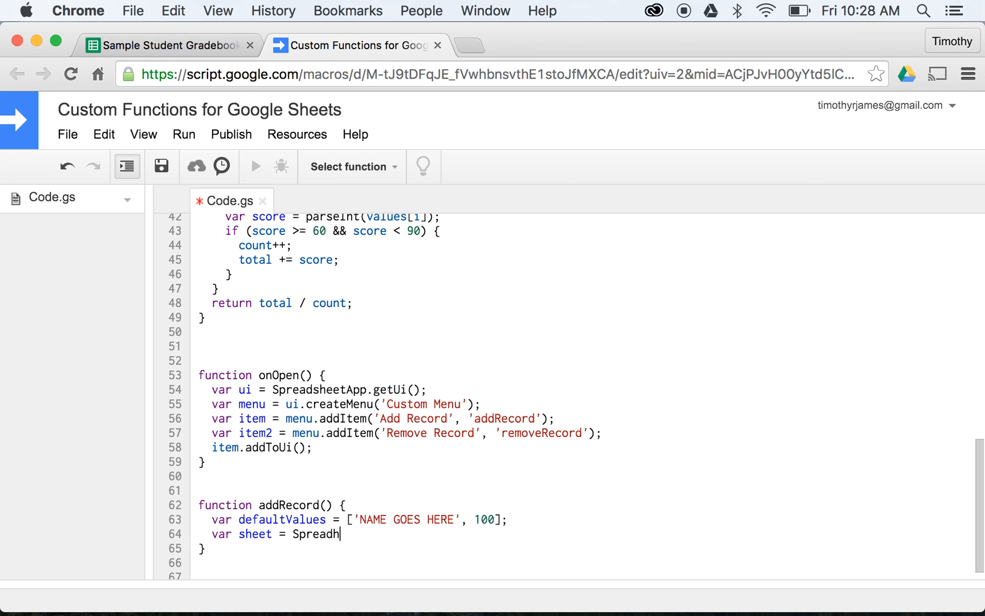
text(SpreadsheetApp.getActiveSheet();)
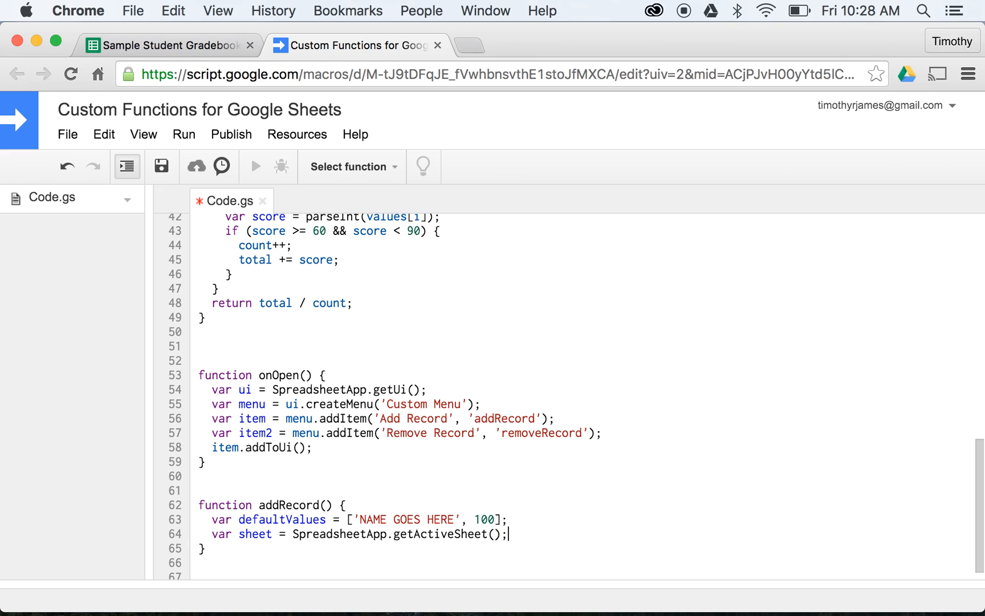
text(shee)
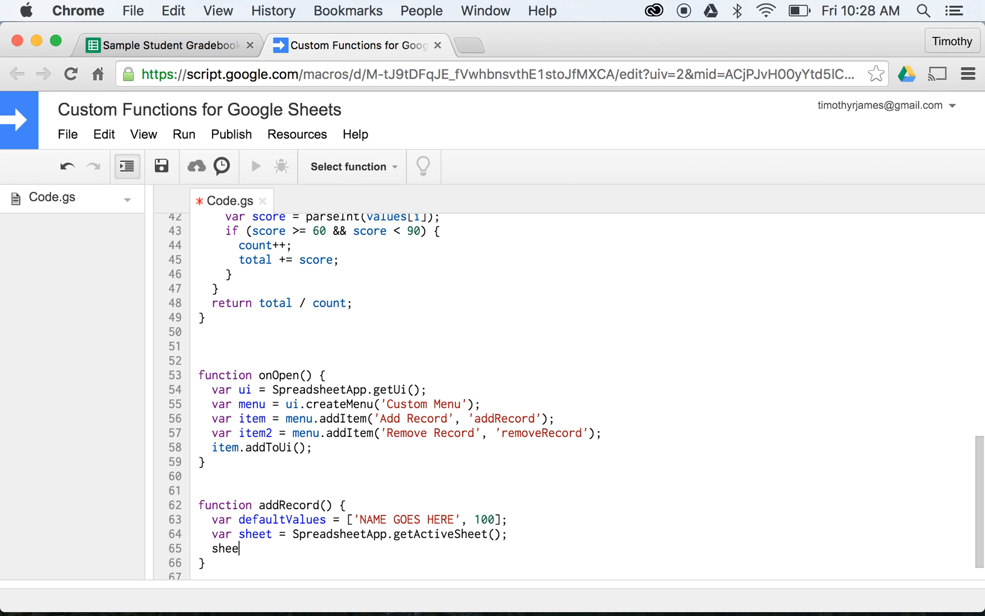
text(t.appendRow()
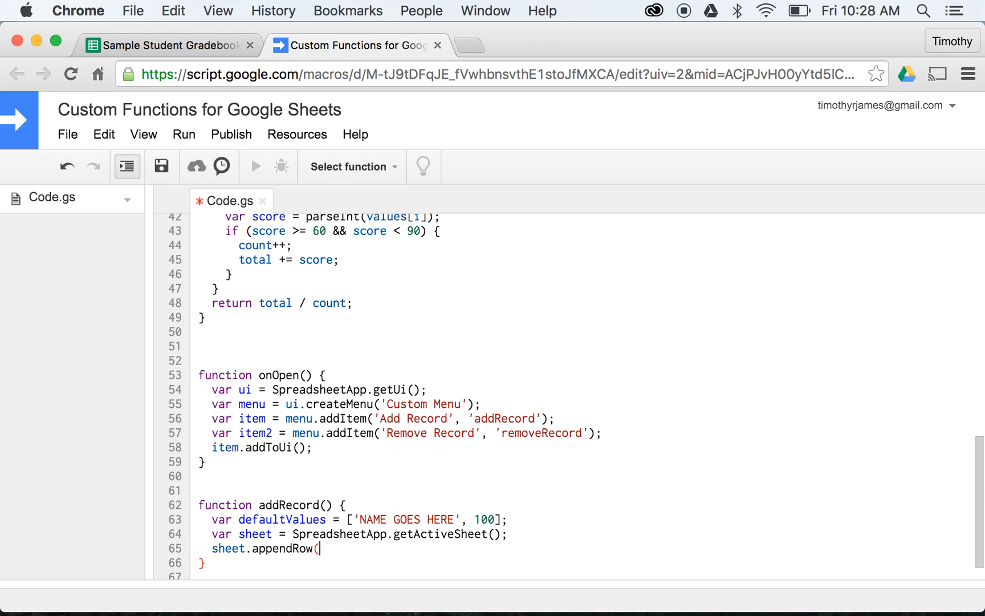
text(default)
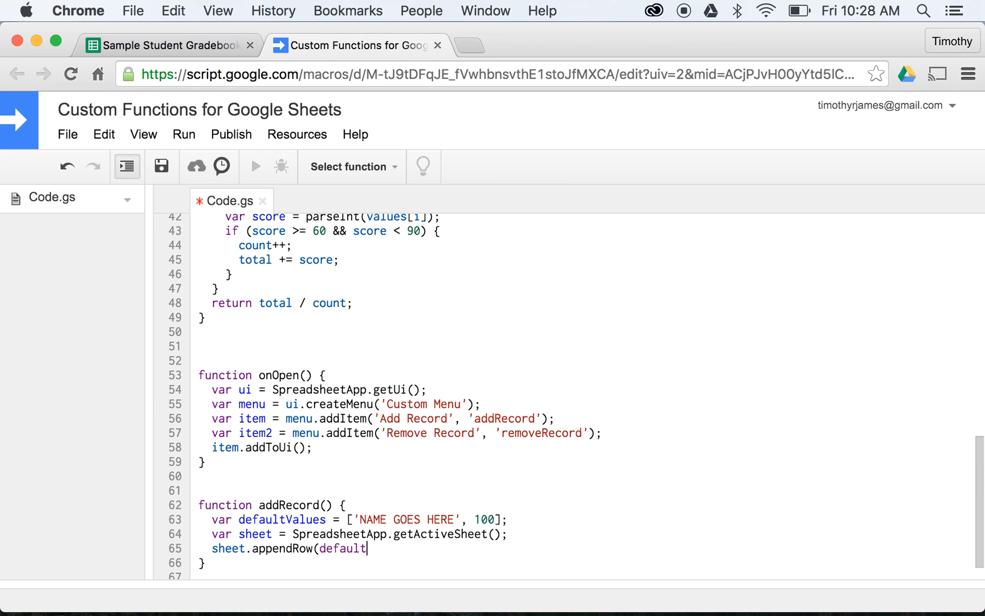
text(Values);)
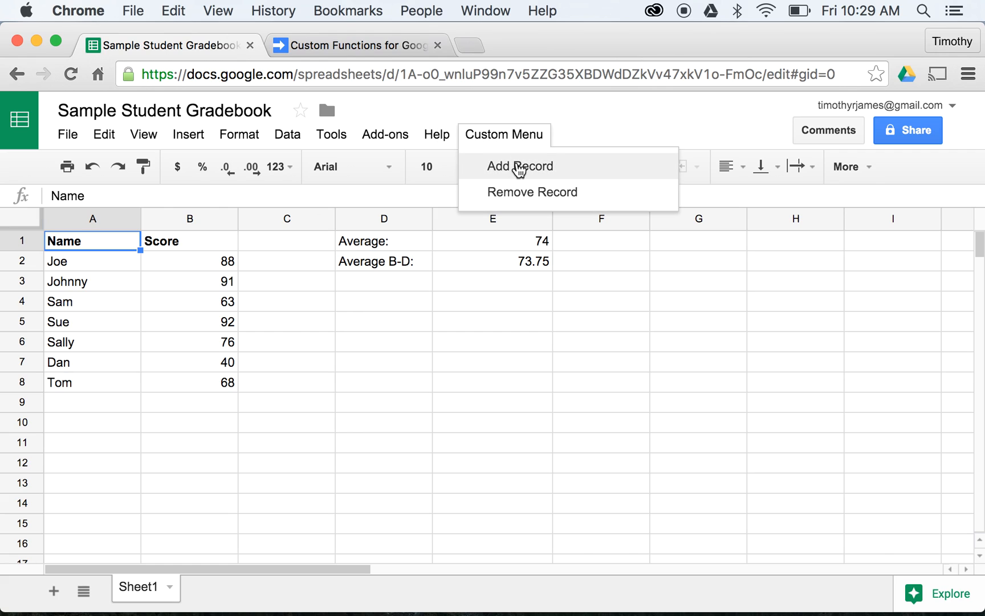
Step: Run Custom Menu > Add Record and authorize the script with Continue and Allow
click(519, 166)
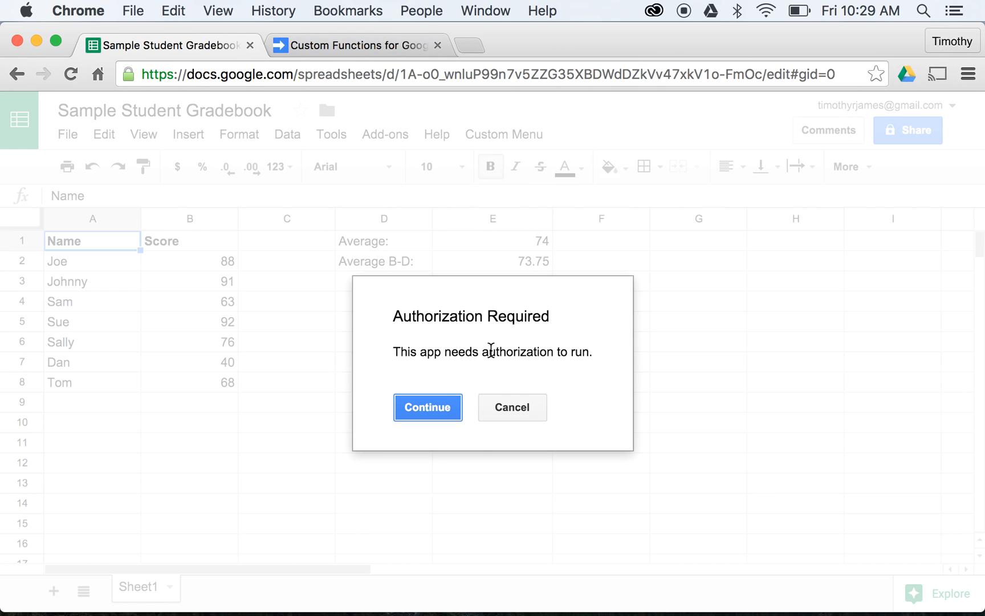
click(427, 407)
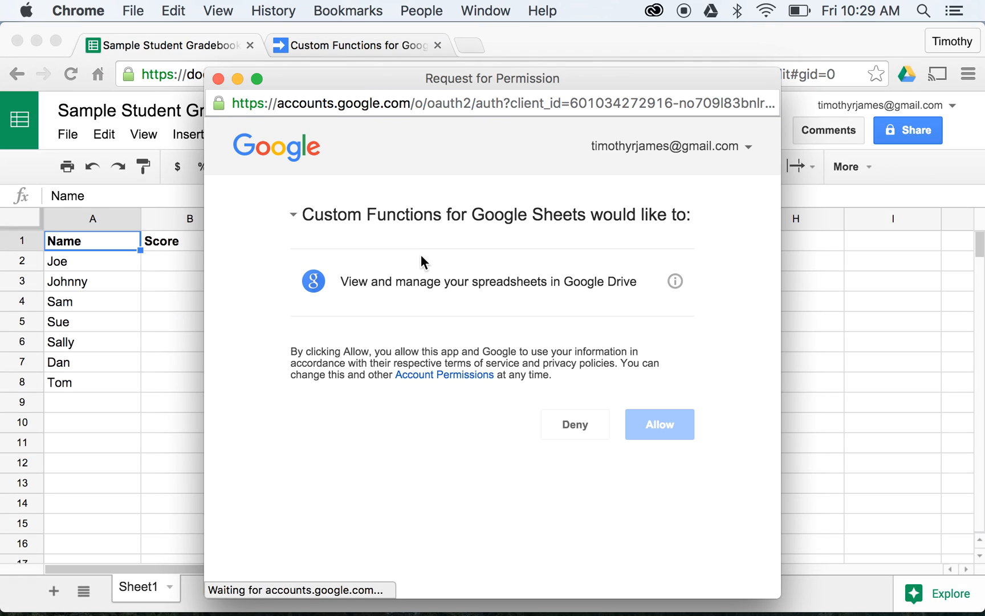
click(659, 424)
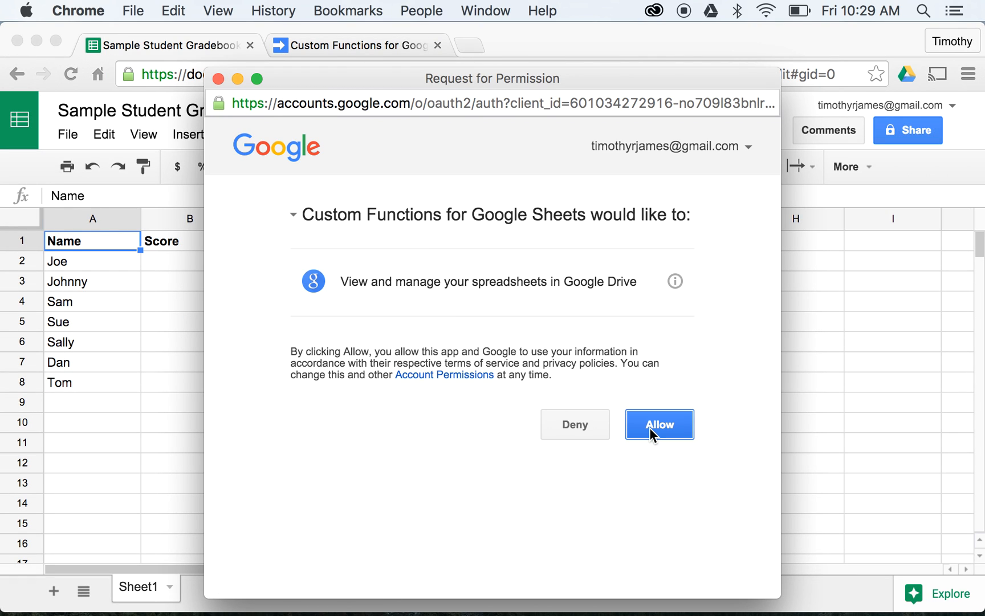
click(659, 425)
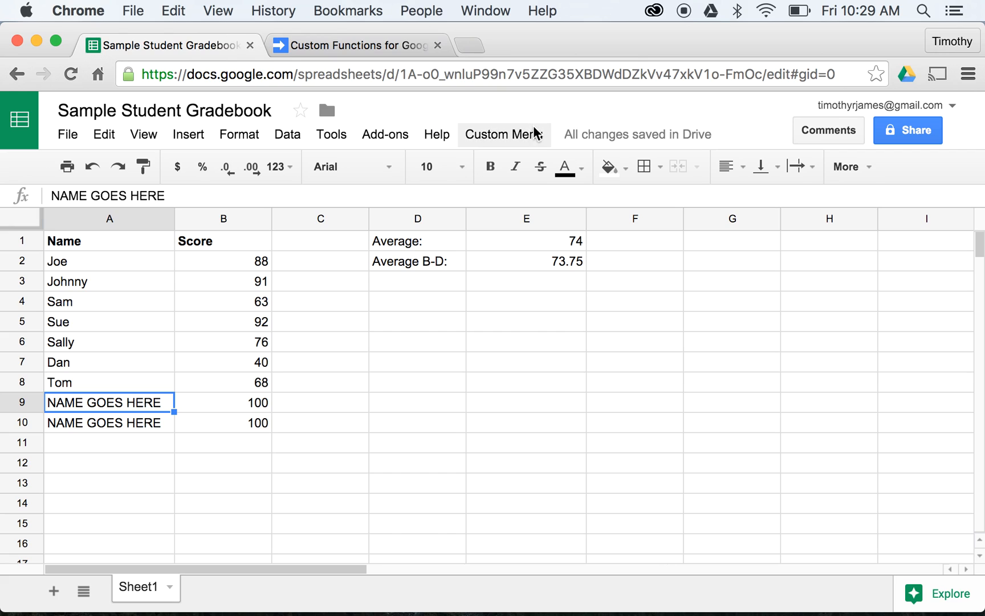
Step: Append one more default row and replace placeholders with Bill 87, Mary 87, Rachel 88
click(501, 134)
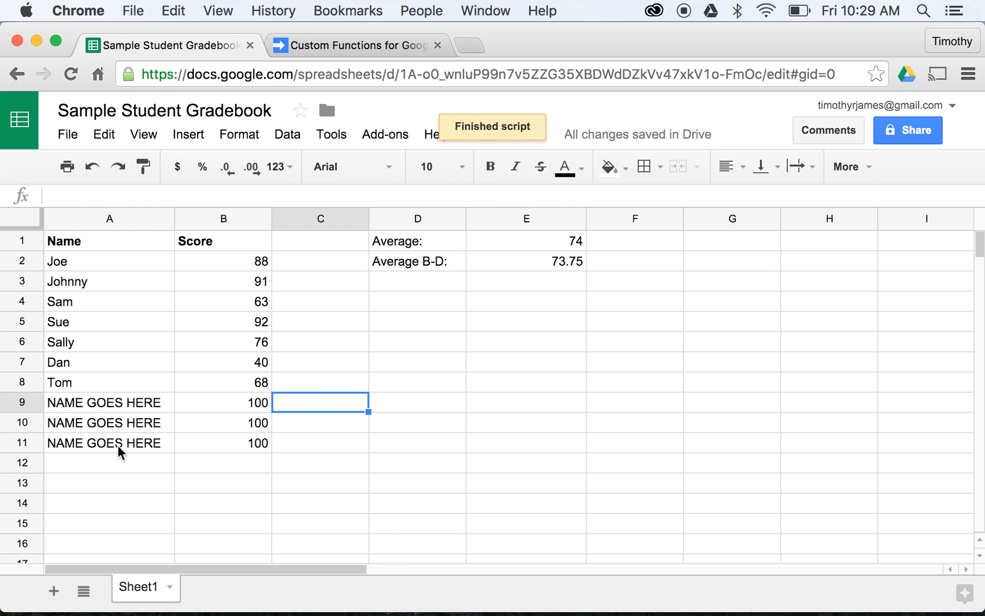
click(109, 402)
text(Bill)
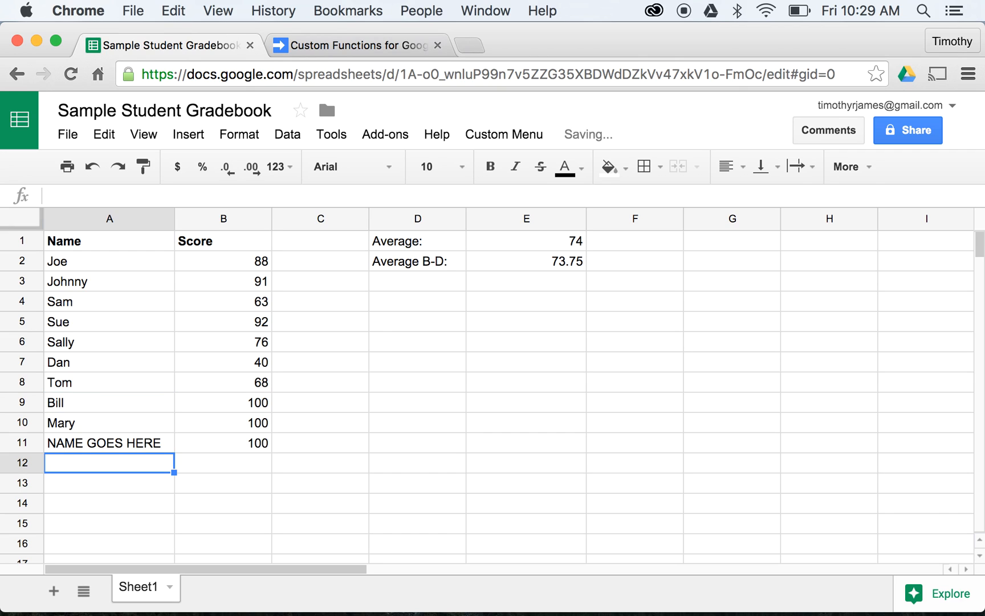
click(108, 442)
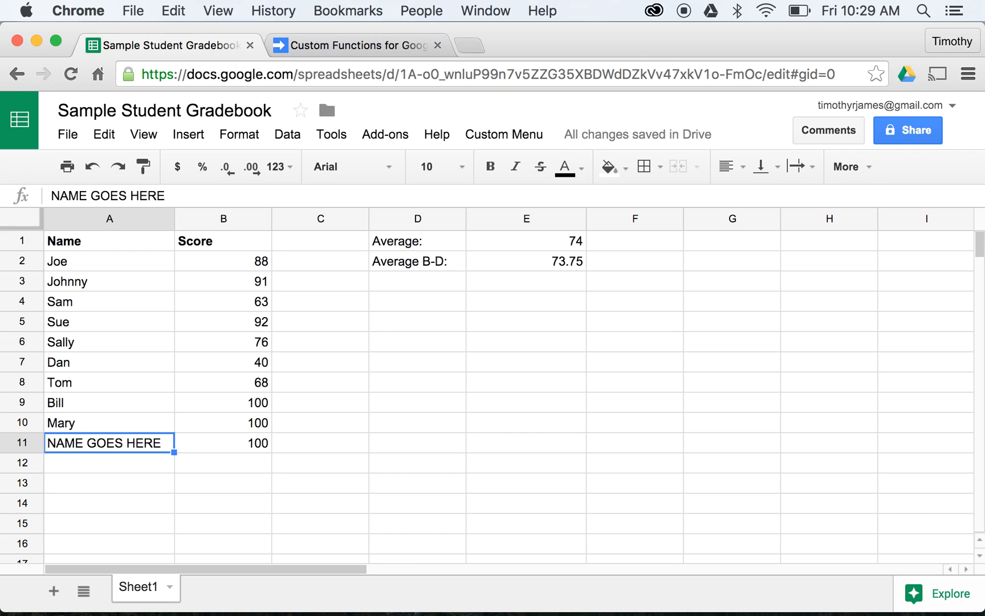
click(223, 402)
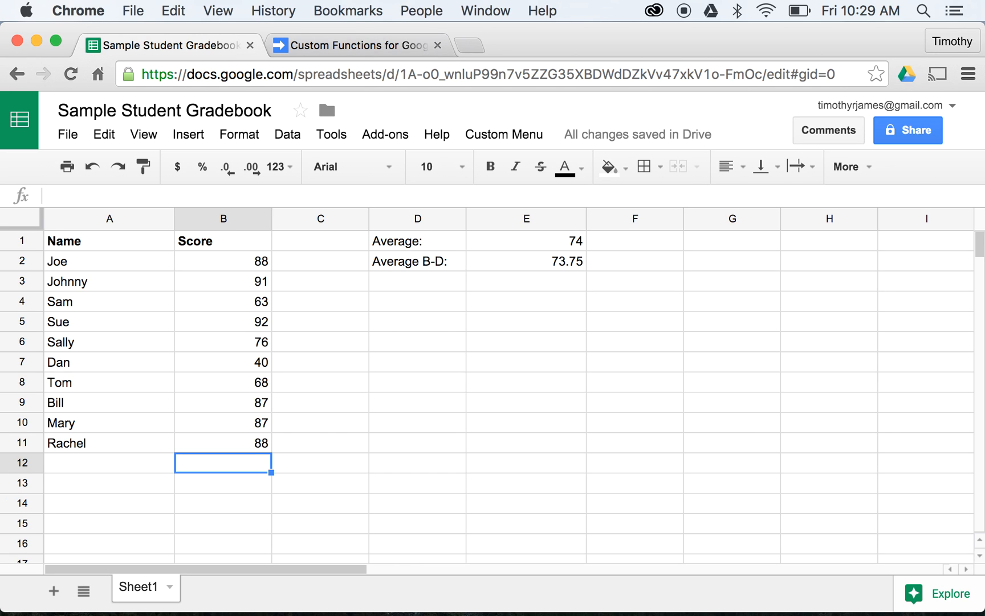
Step: Start a removeRecord() function in the script and declare a sheet variable
click(358, 45)
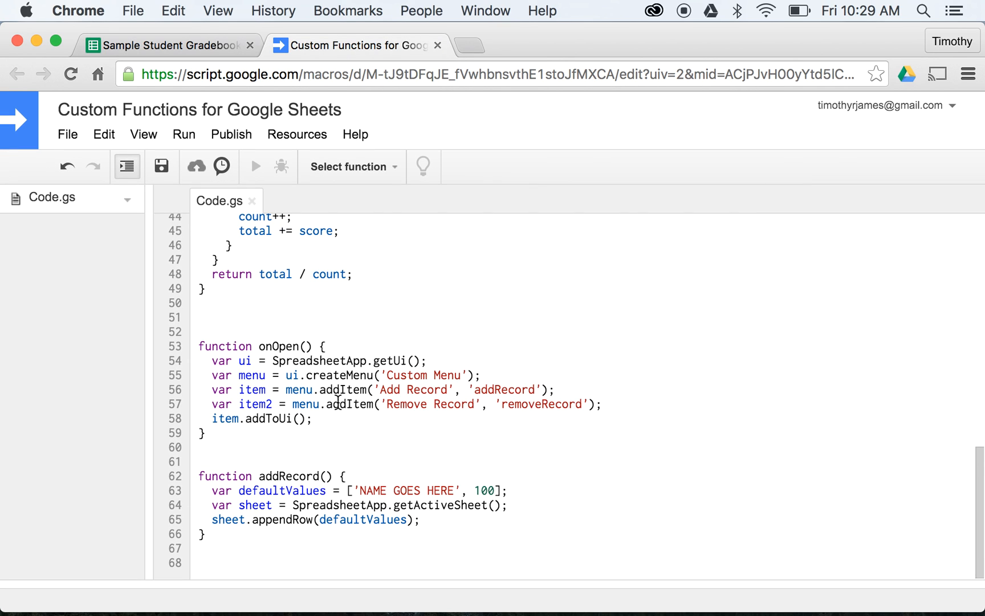
text(fun)
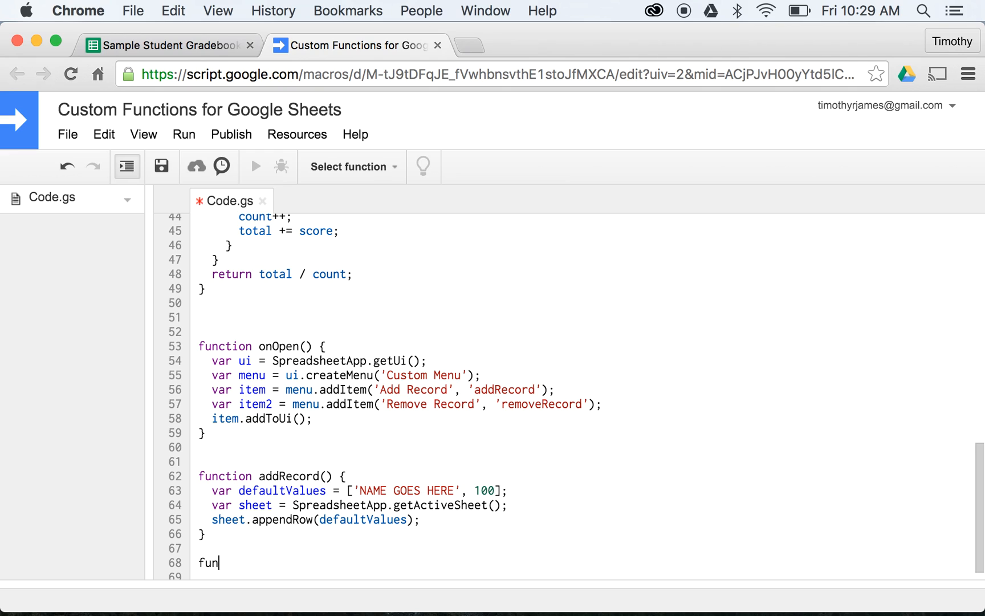
text(ction removeRemo)
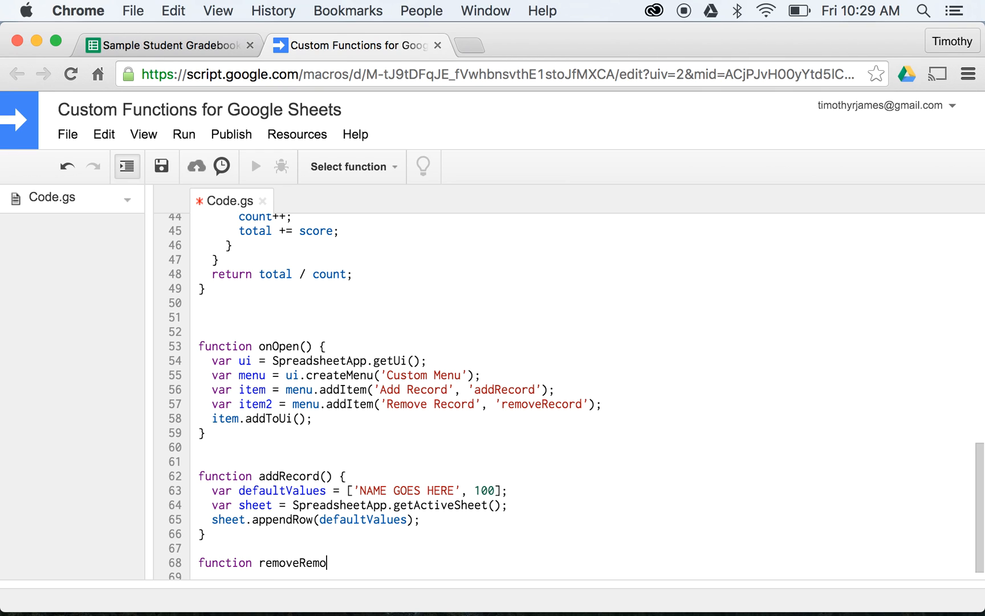
text(cord() {)
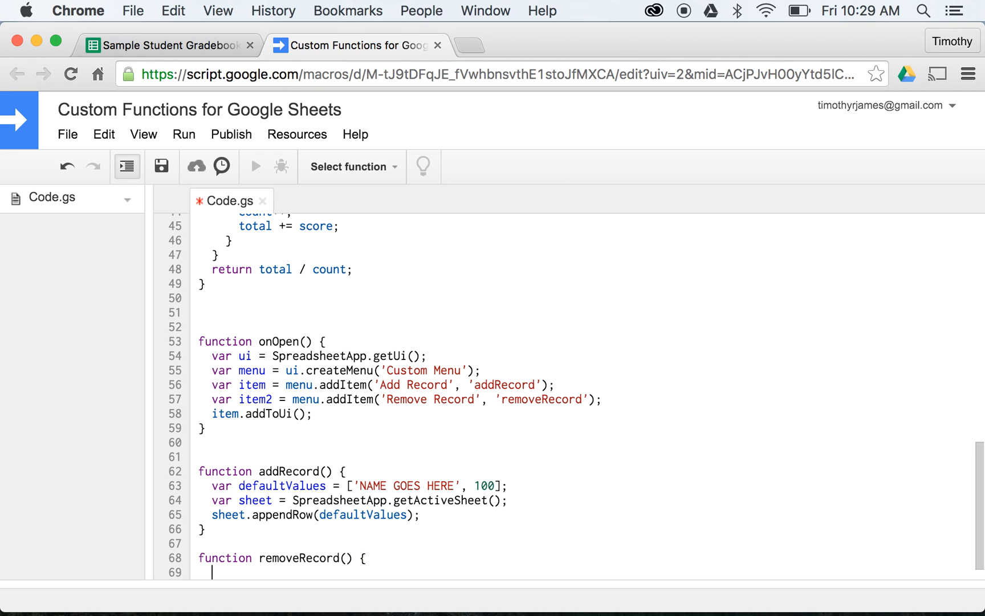
text(var)
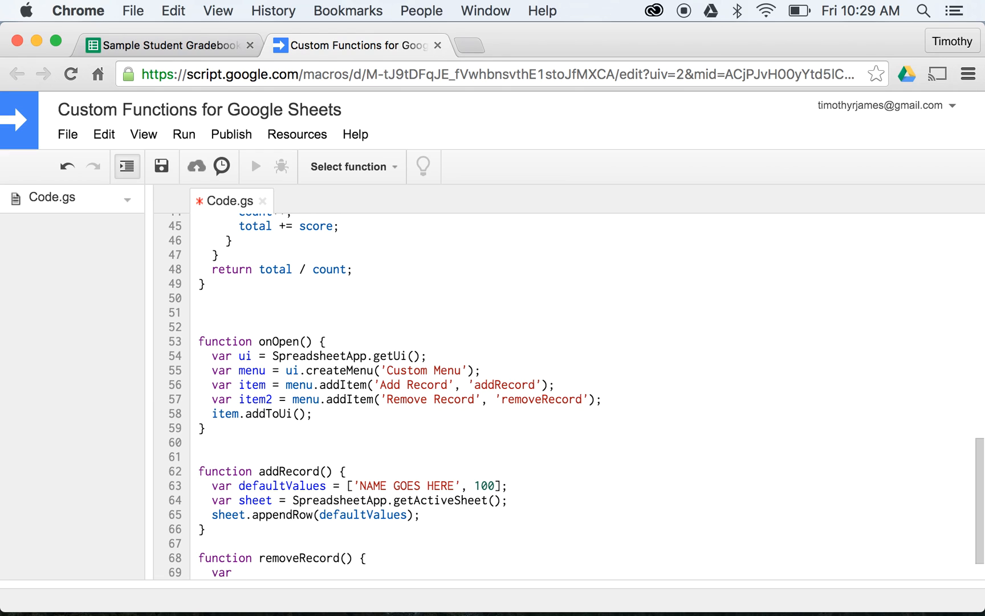
text(sheet)
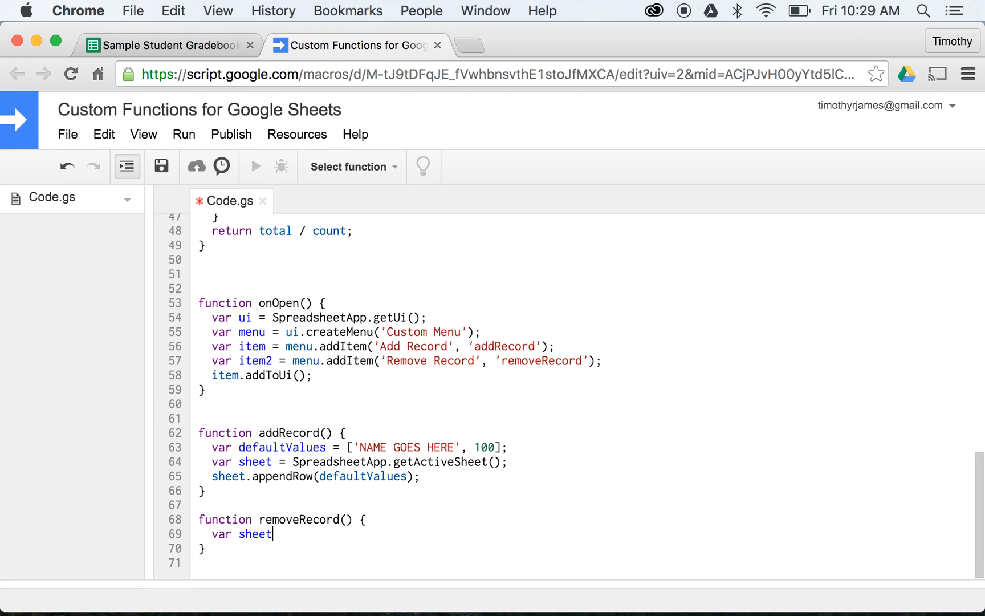
Step: Assign the active sheet and delete its last row with deleteRow(sheet.getLastRow())
text(= SpreadsheetAp)
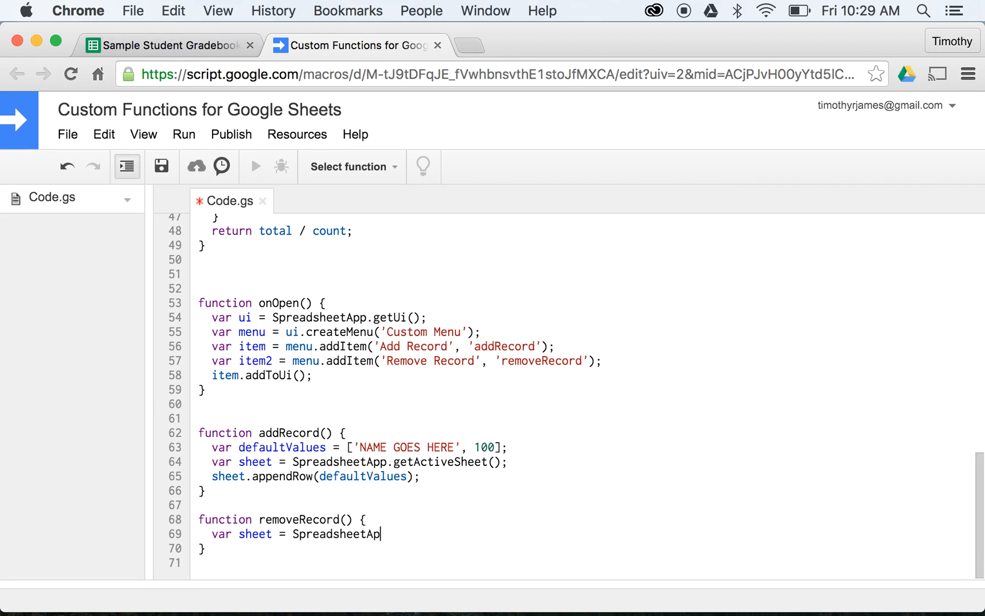
text(.getActiveSheet()
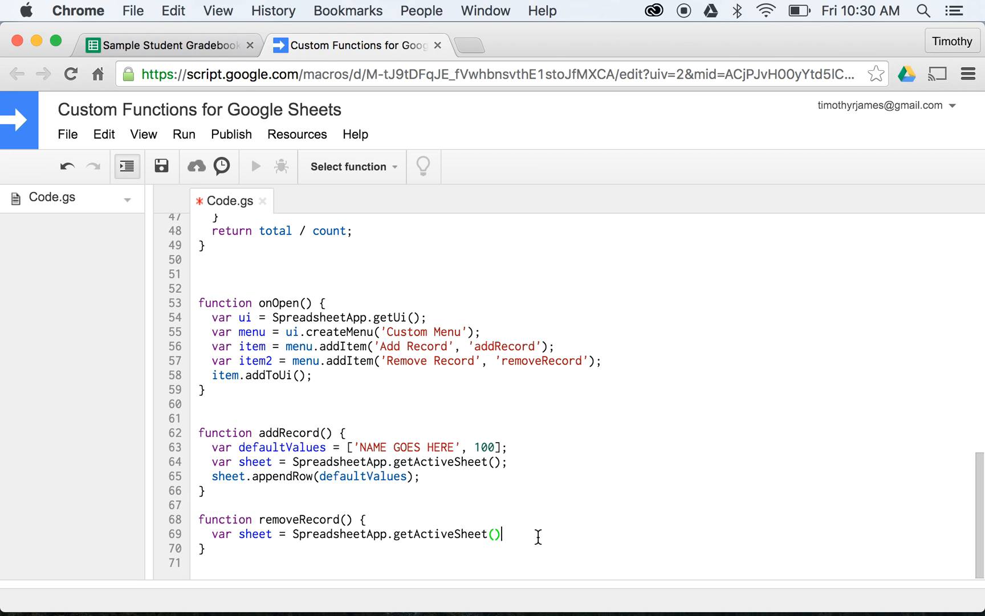
text(;)
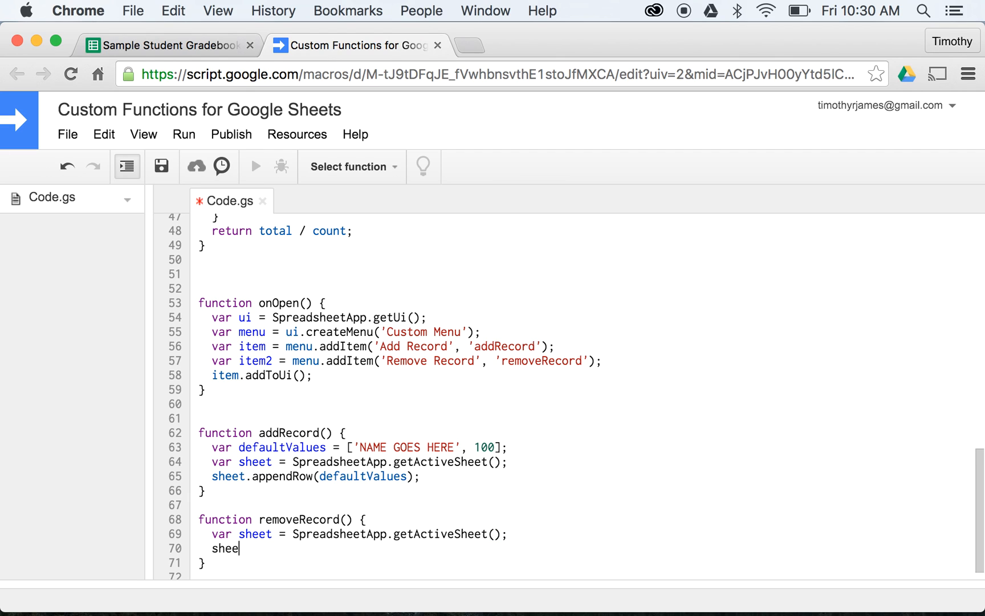
text(t.deleteRow()
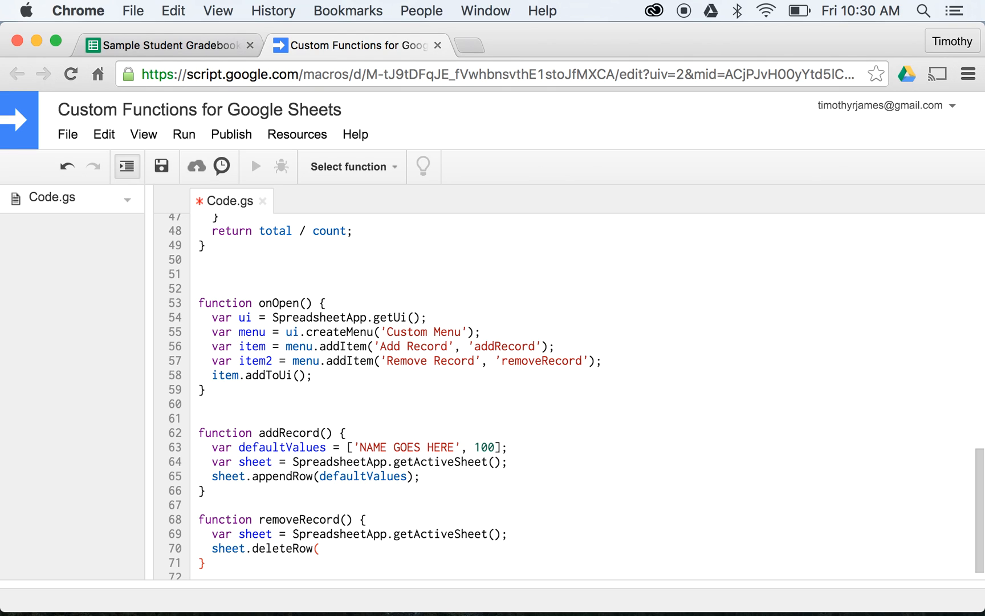
text(sheet)
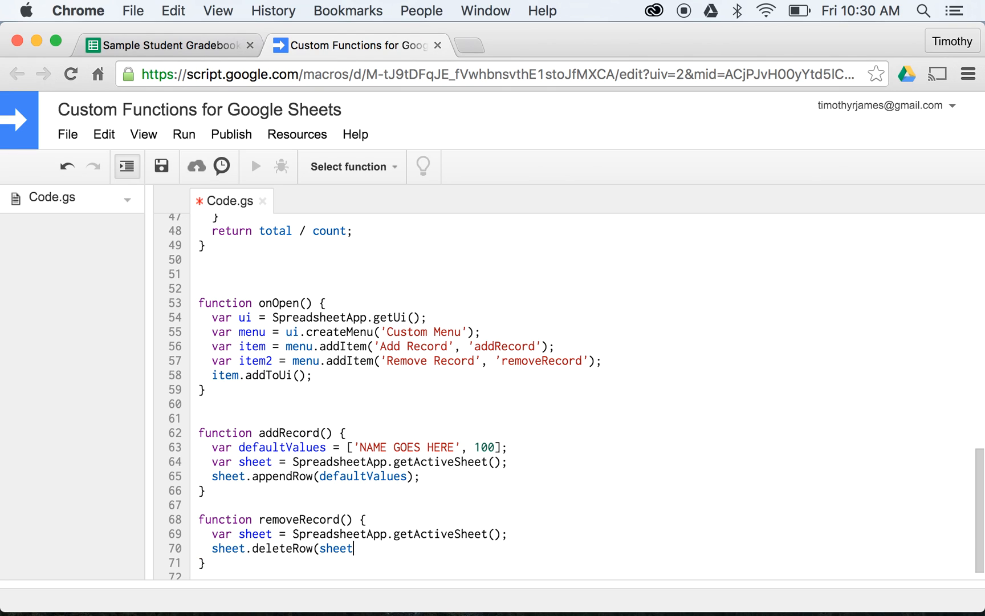
text(.getLastRow());)
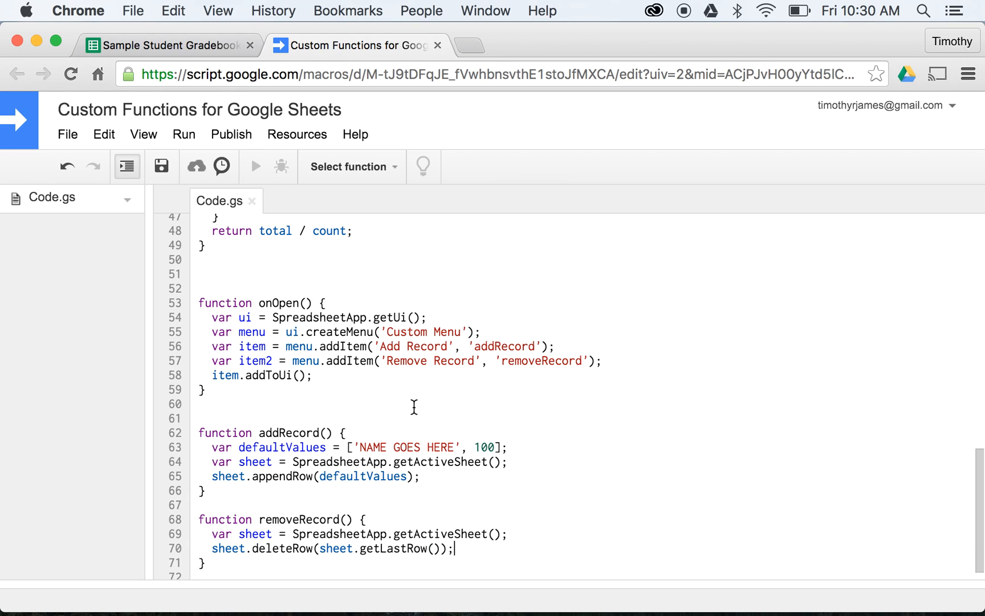
click(167, 45)
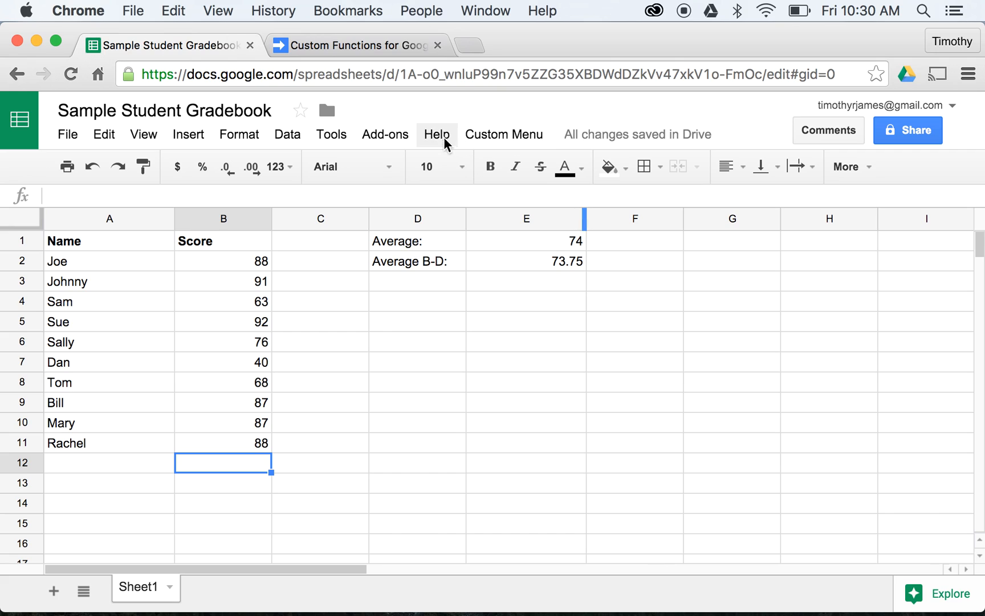
mouse_move(504, 135)
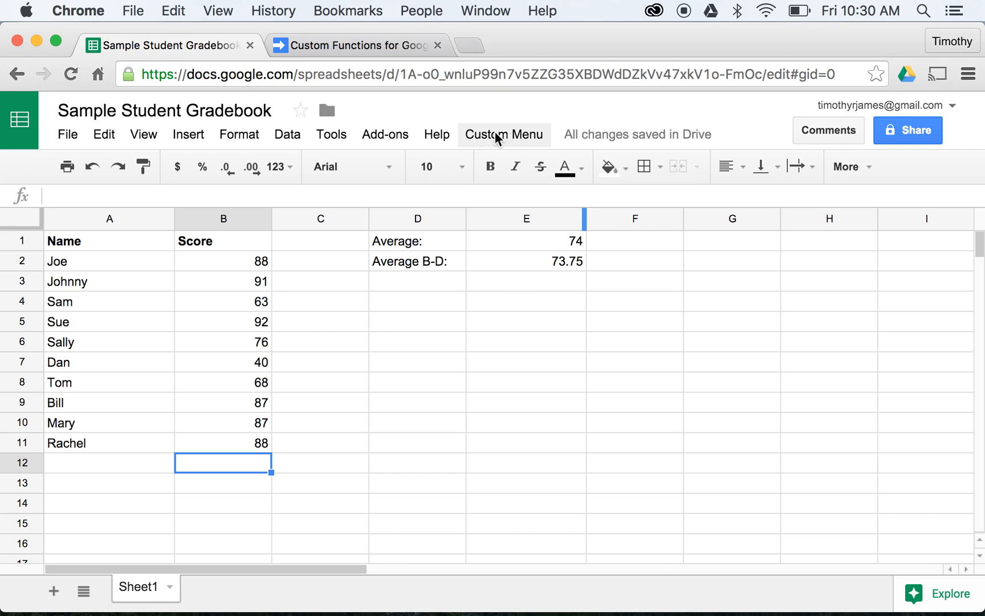
Step: Run Custom Menu > Remove Record to delete Rachel's row, then return to the script
click(504, 134)
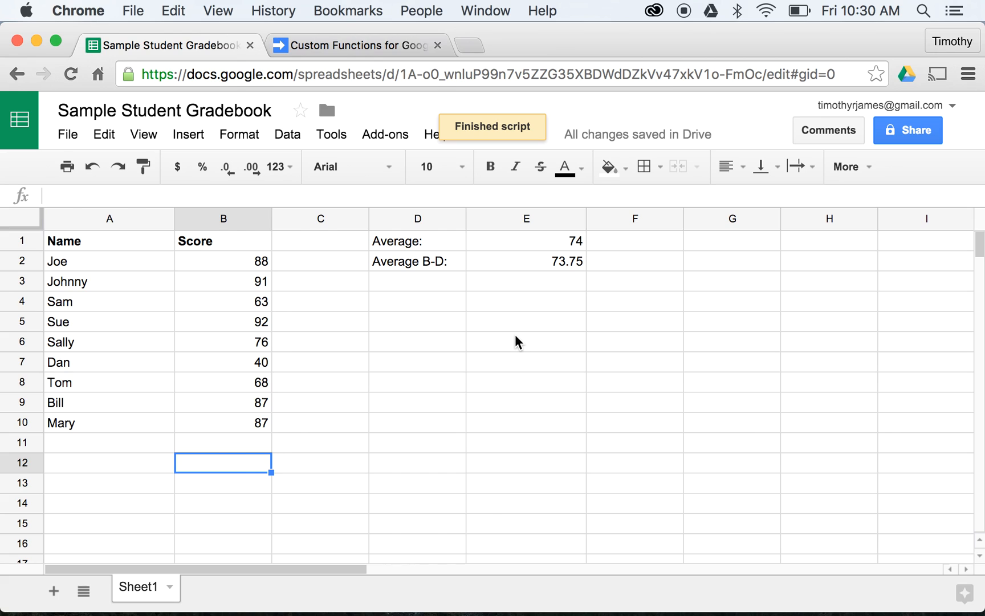
click(355, 45)
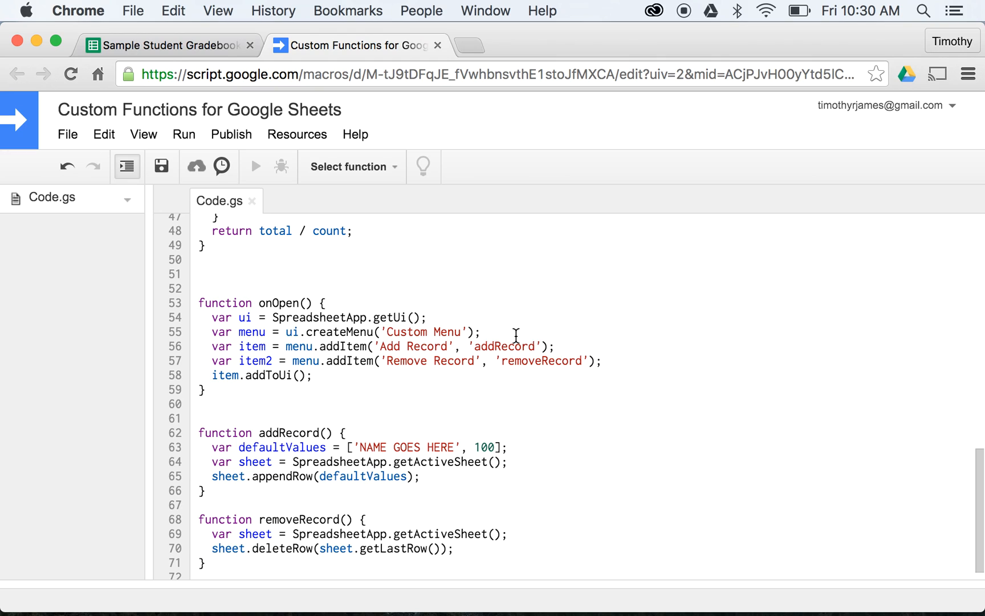
Step: Delete the extra blank line after onOpen's closing brace in Code.gs
click(453, 547)
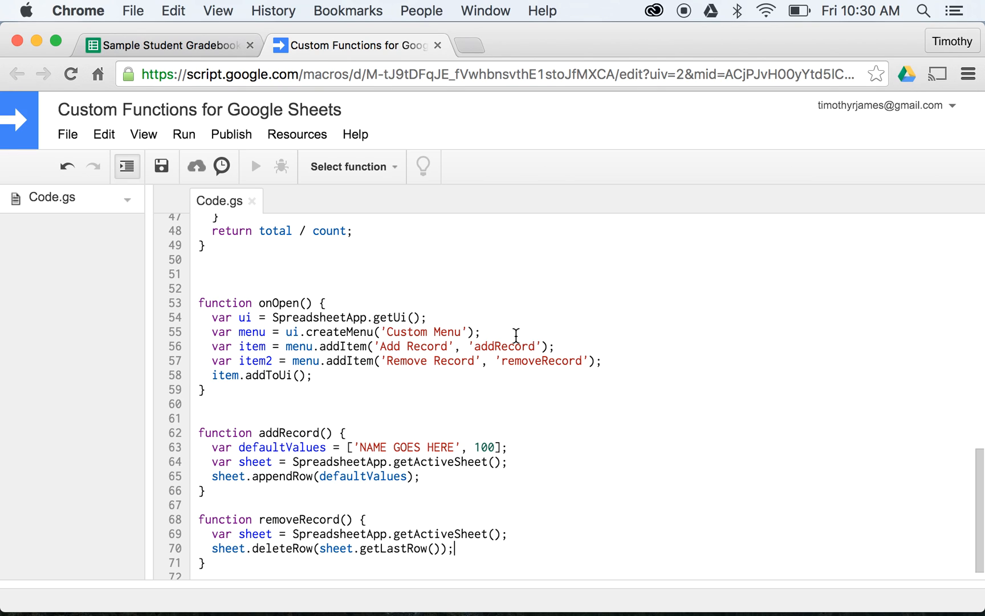
key(backspace)
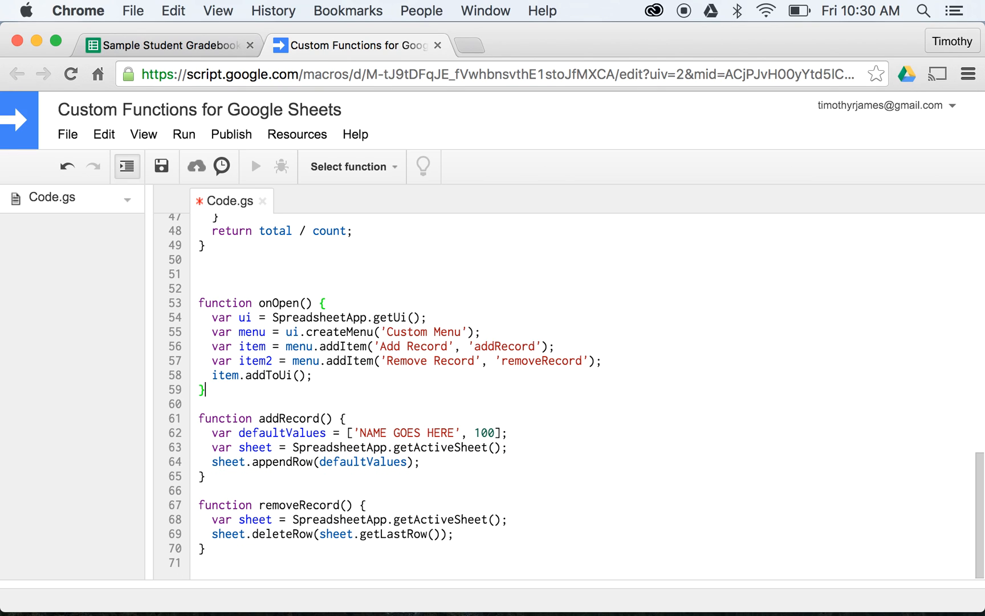